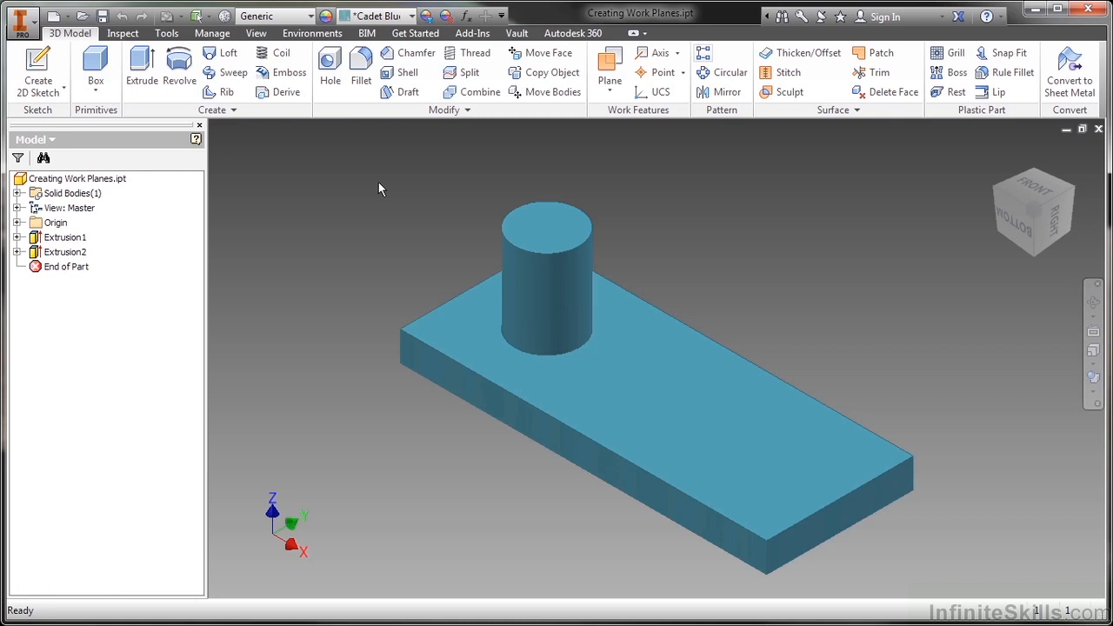
pyautogui.moveTo(374, 233)
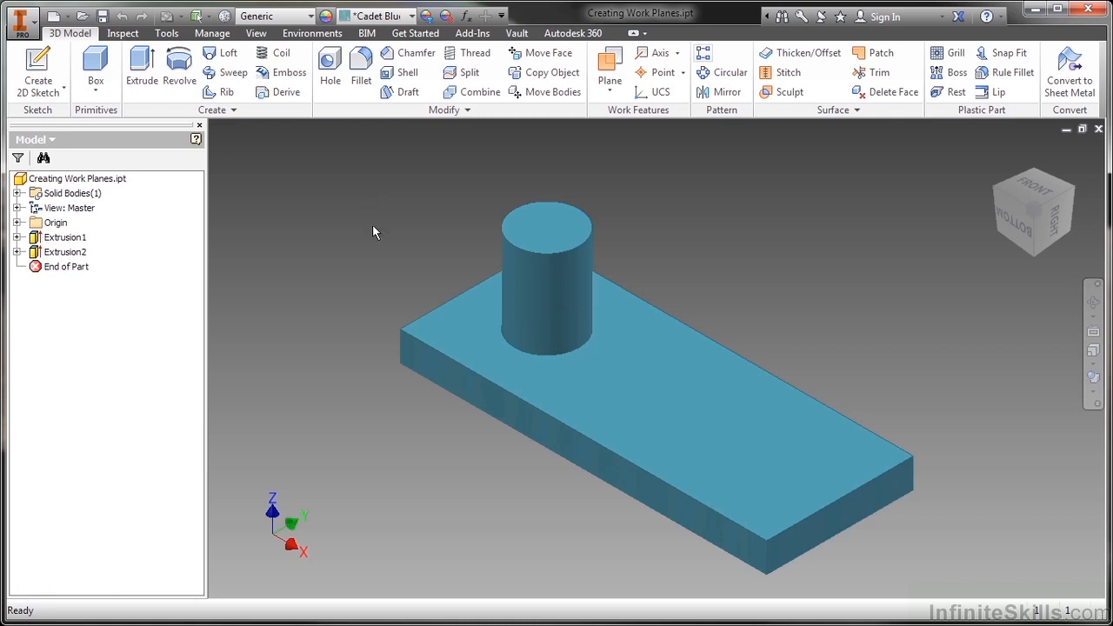
pyautogui.moveTo(65, 237)
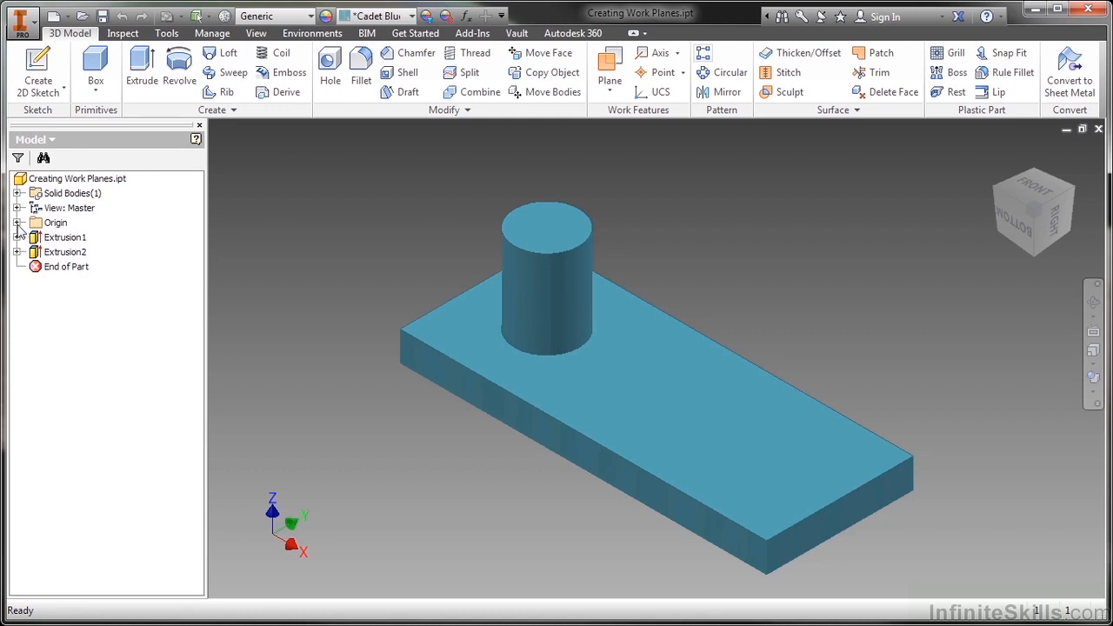
# Step: Expand the Origin folder and preview where the YZ and XY planes sit on the part
pyautogui.click(18, 223)
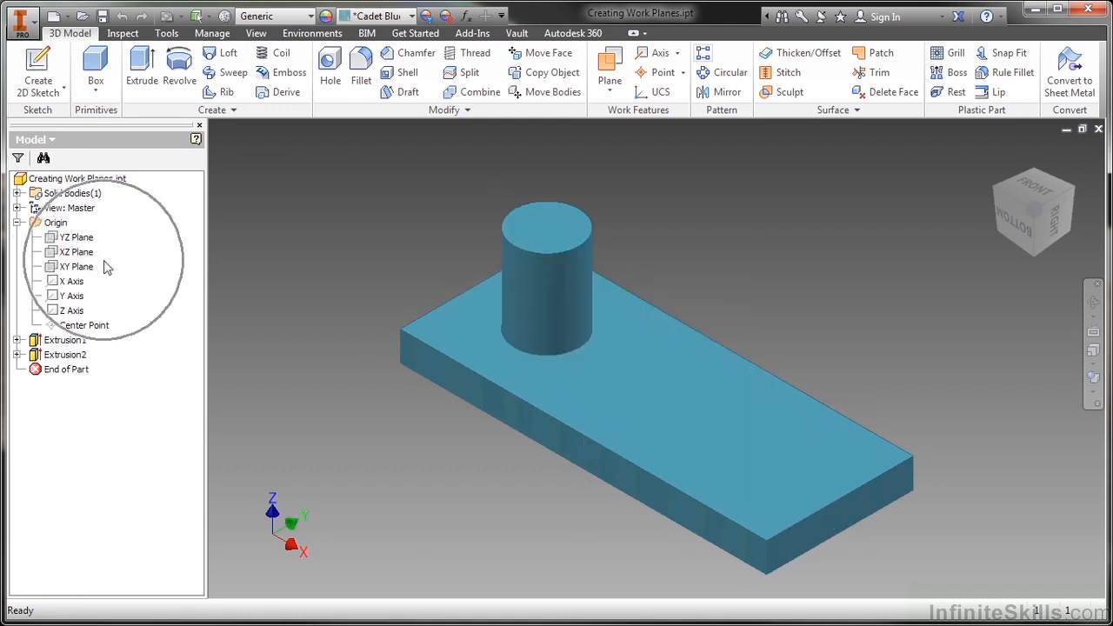
pyautogui.click(75, 237)
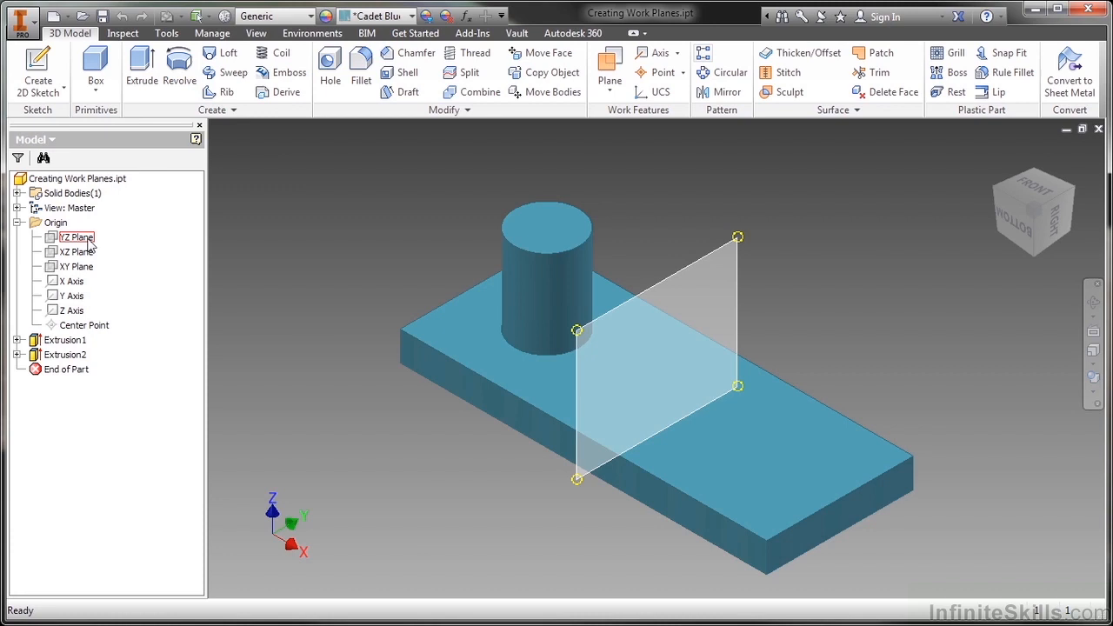
pyautogui.click(75, 266)
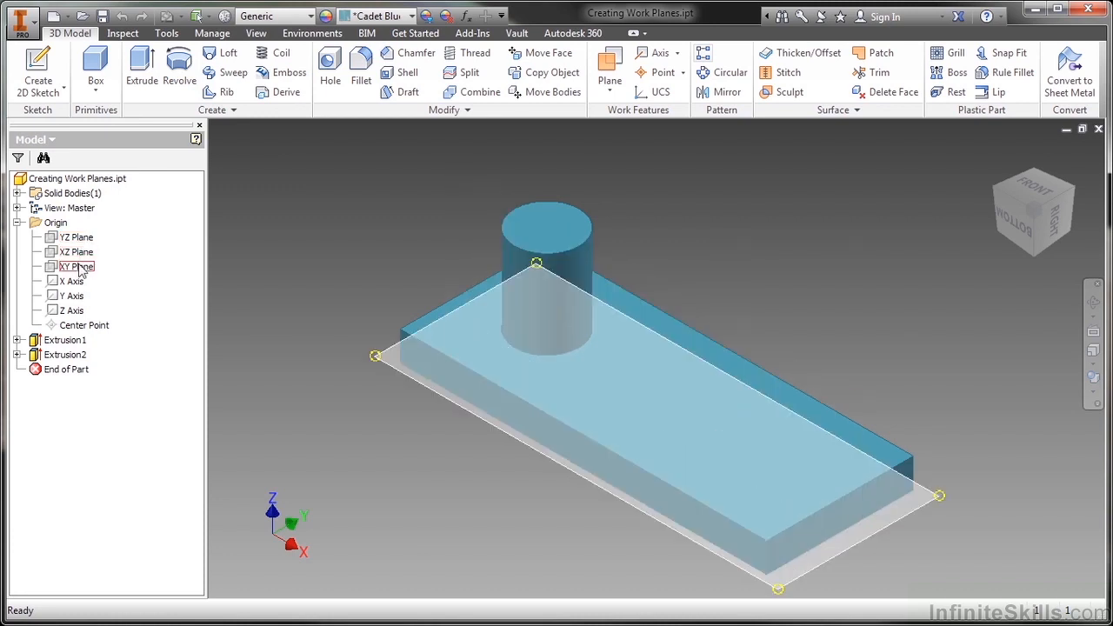
pyautogui.click(328, 225)
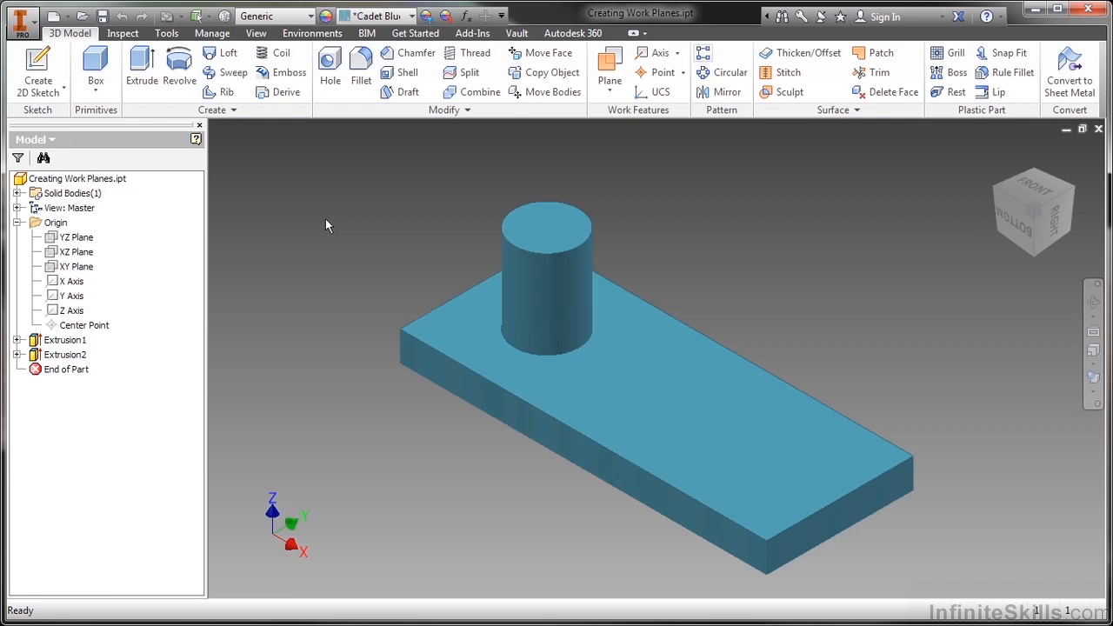
pyautogui.moveTo(531, 182)
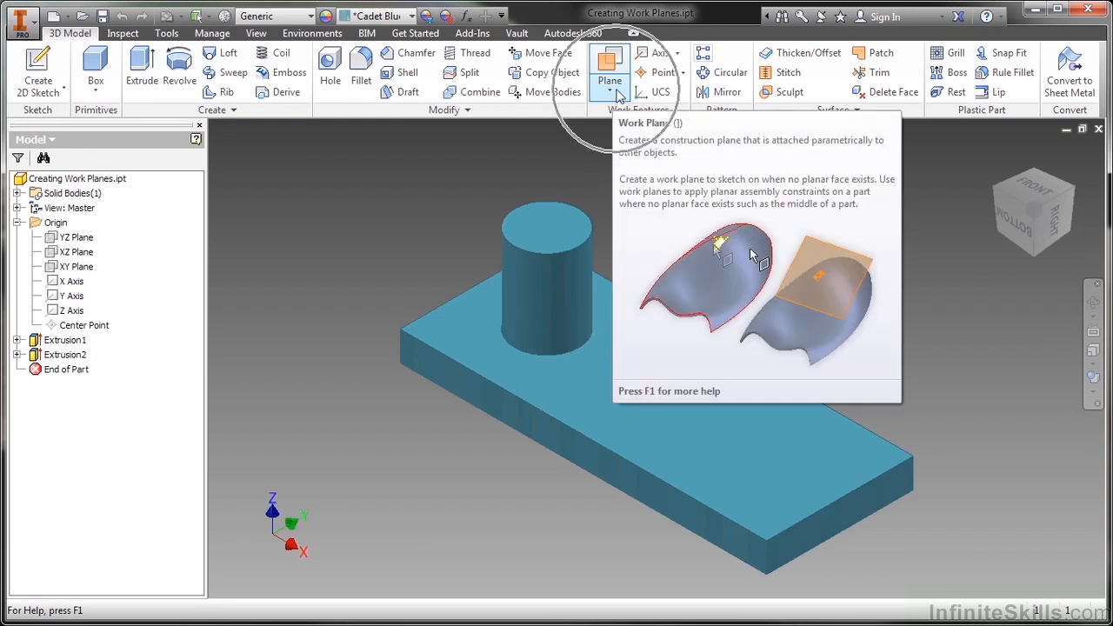
pyautogui.moveTo(630, 120)
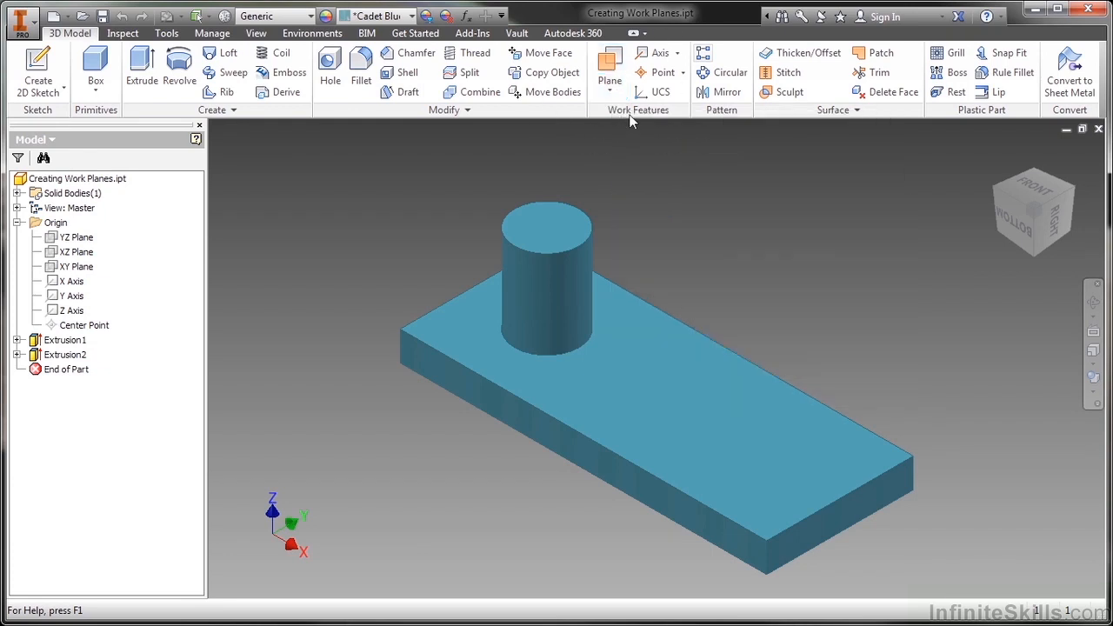
# Step: Start the Plane command from the Work Features panel
pyautogui.click(609, 72)
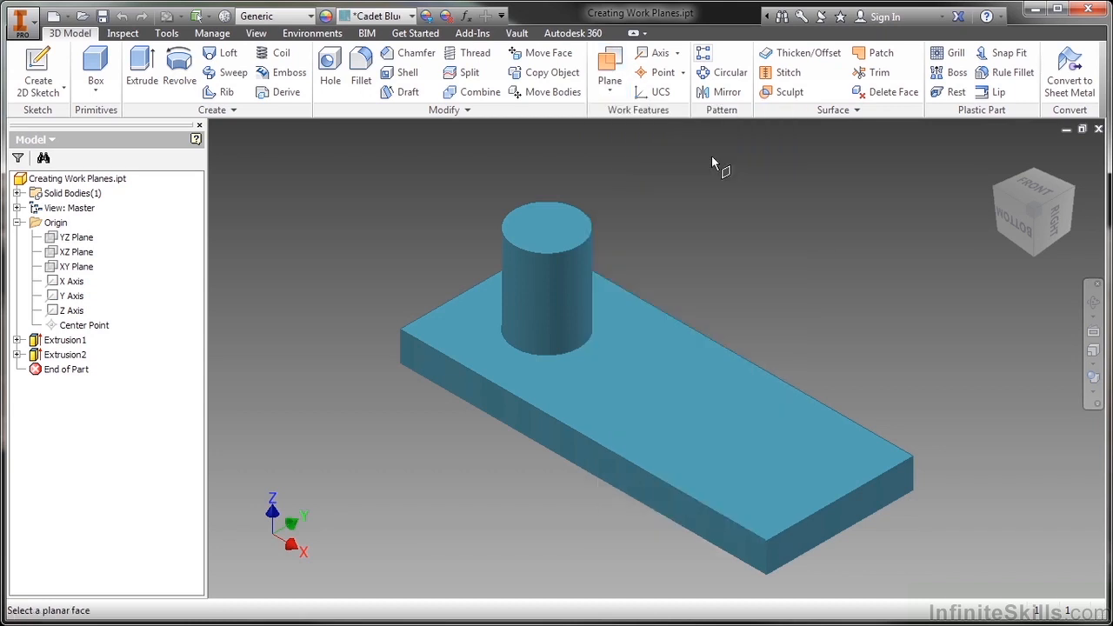
pyautogui.moveTo(428, 220)
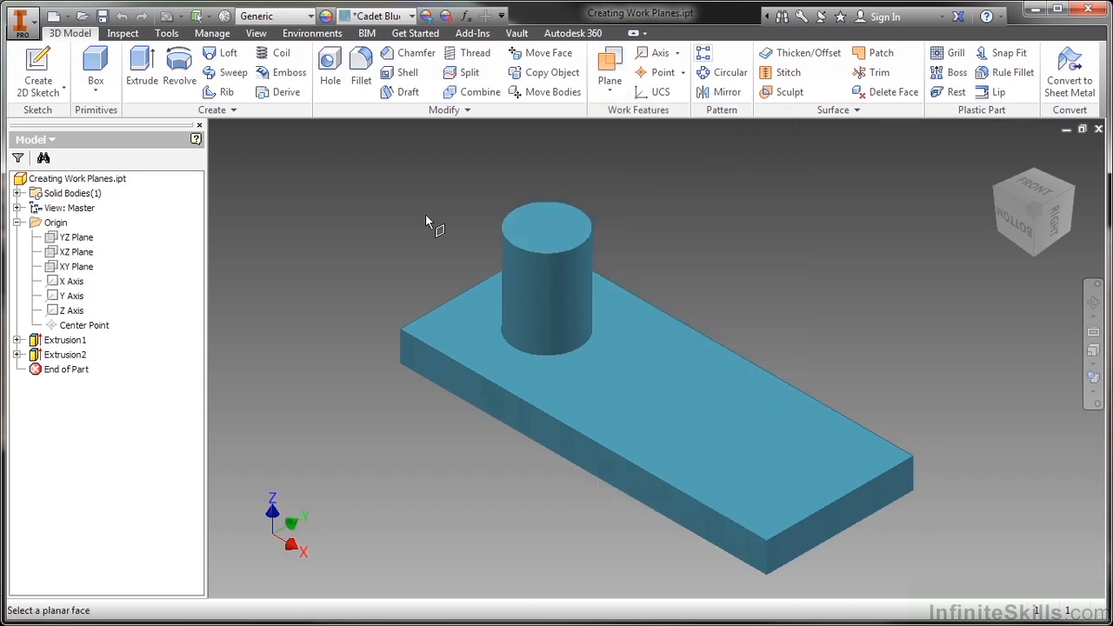
pyautogui.moveTo(478, 232)
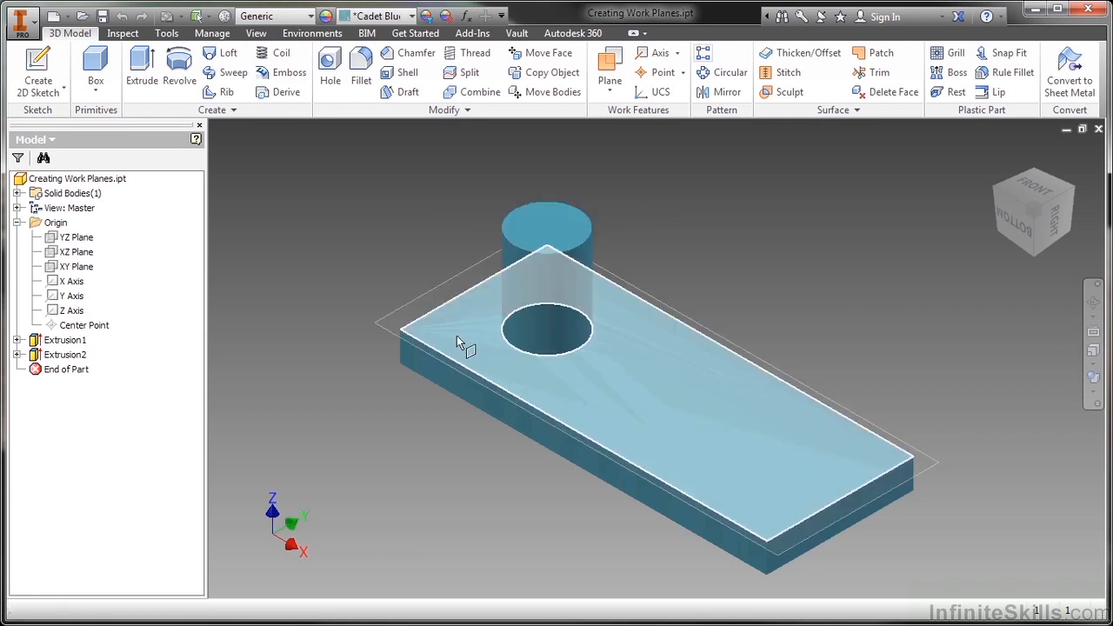
# Step: Create Work Plane15 offset -50 from the XZ origin plane
pyautogui.click(75, 237)
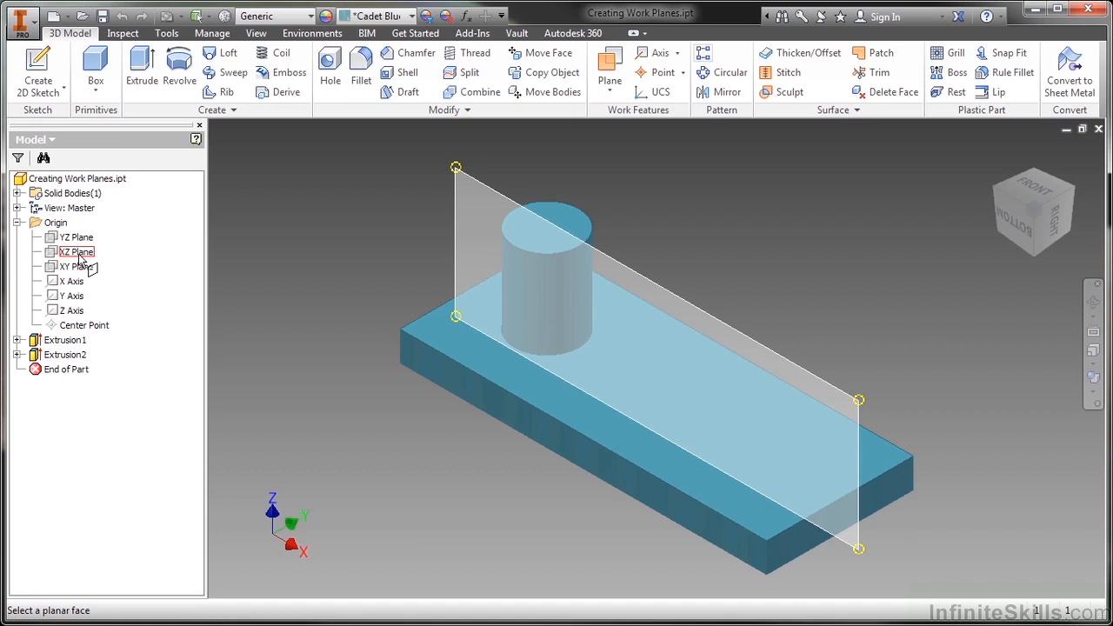
pyautogui.click(77, 251)
pyautogui.write('-50')
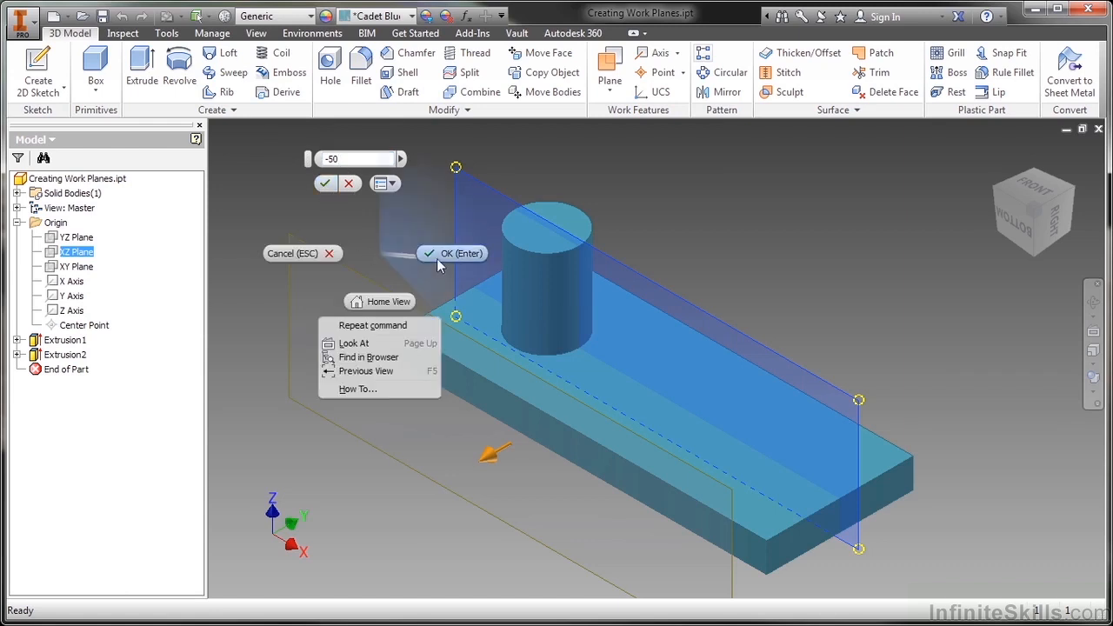
pyautogui.click(452, 253)
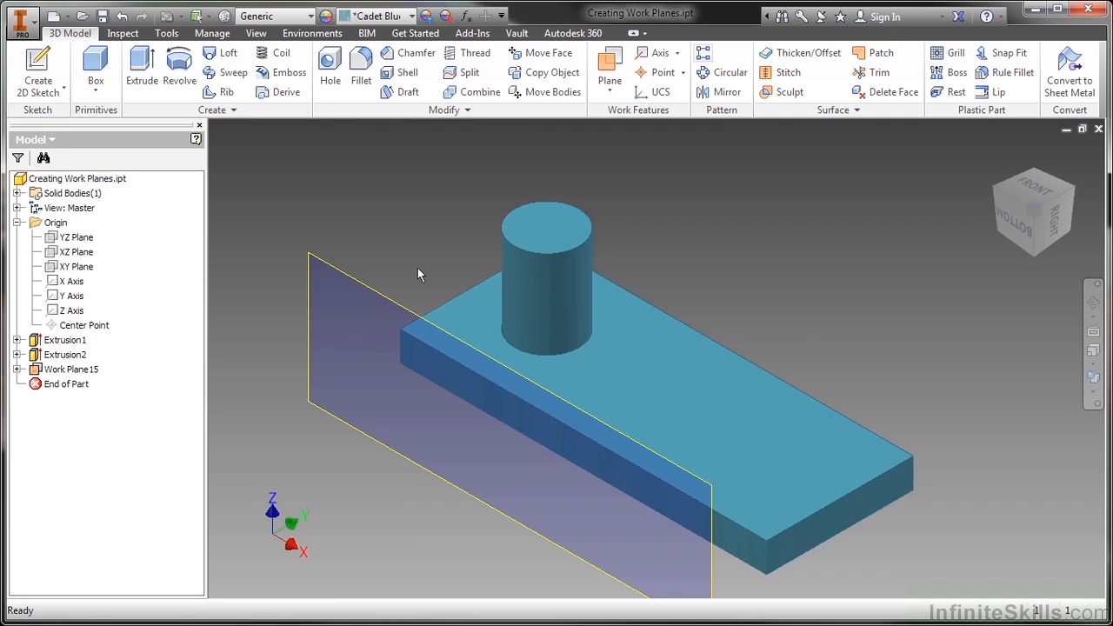
pyautogui.click(72, 369)
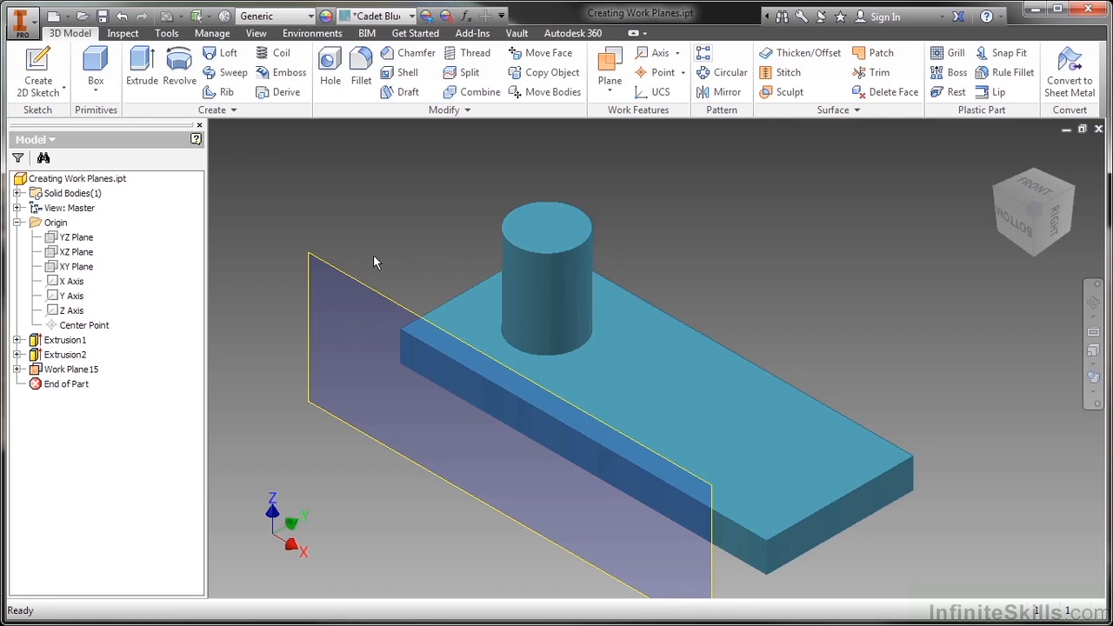
pyautogui.moveTo(370, 265)
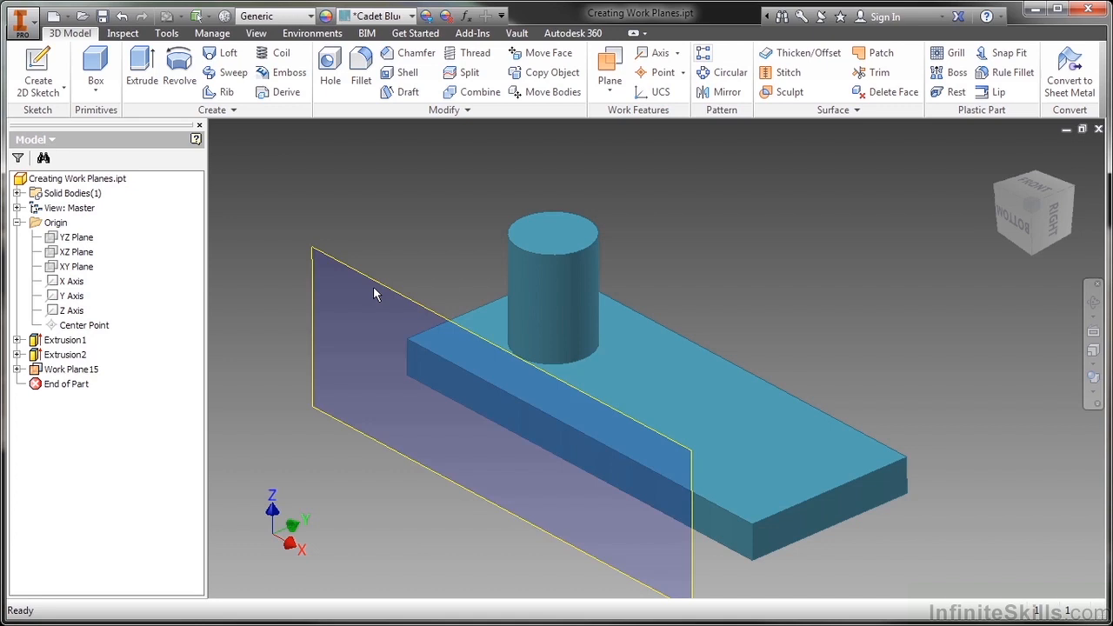
# Step: Undo the -50 plane and recreate Work Plane15 offset 30 from the block's front face
pyautogui.rightClick(375, 294)
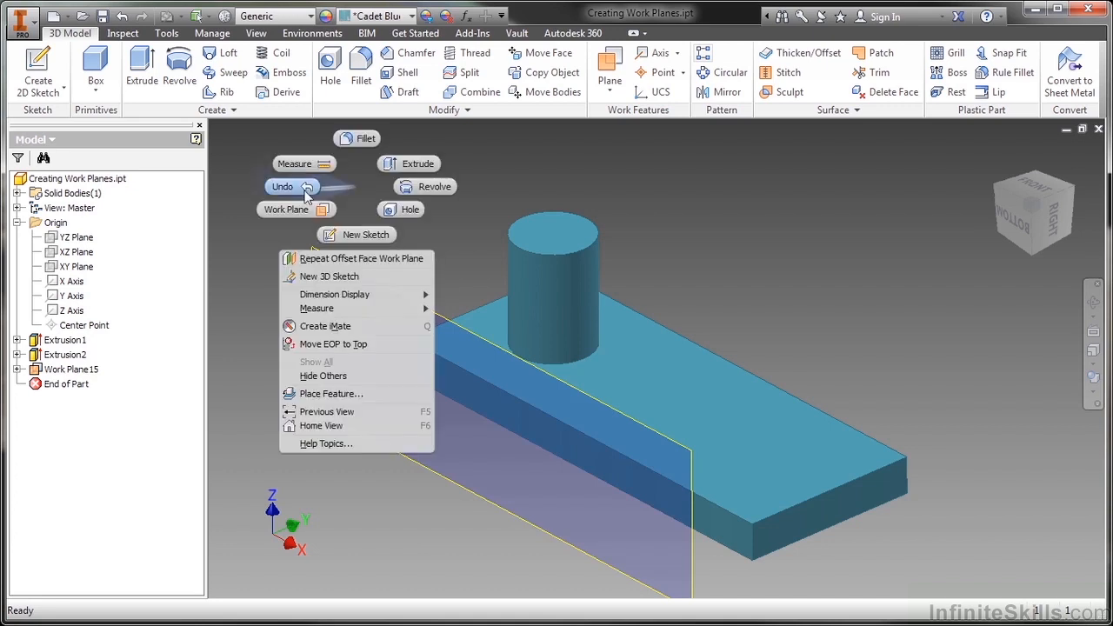
pyautogui.click(609, 72)
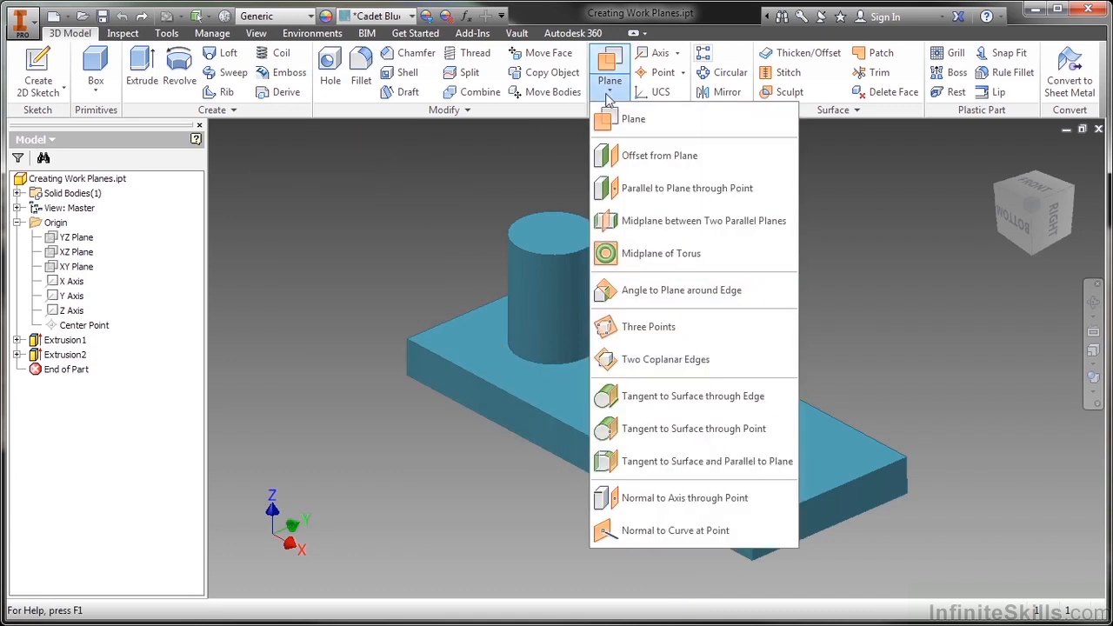
pyautogui.moveTo(687, 170)
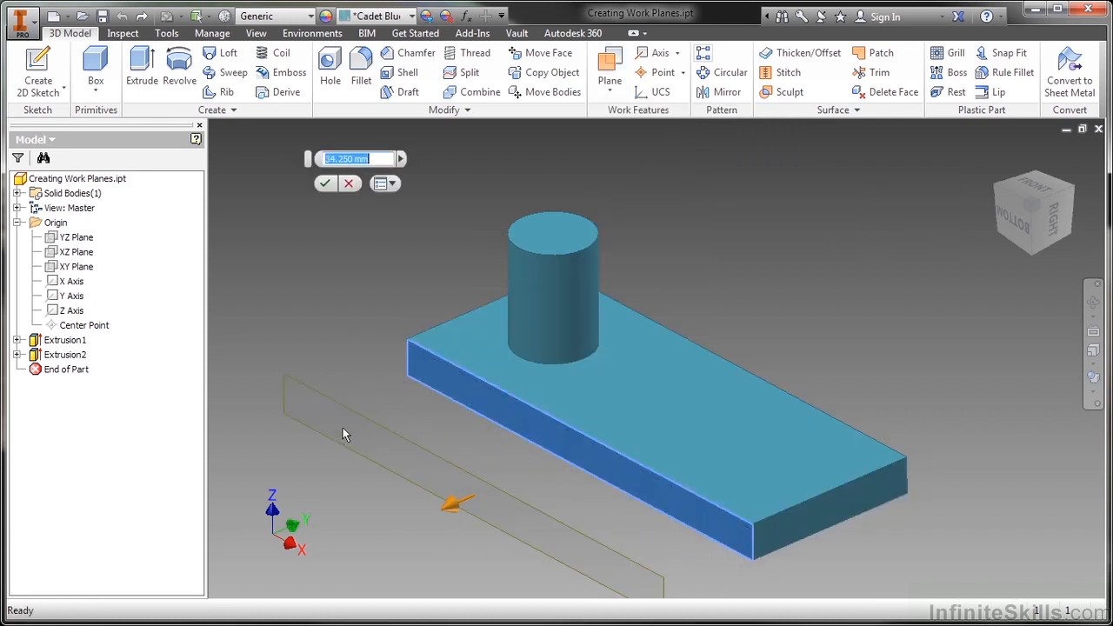
pyautogui.write('30')
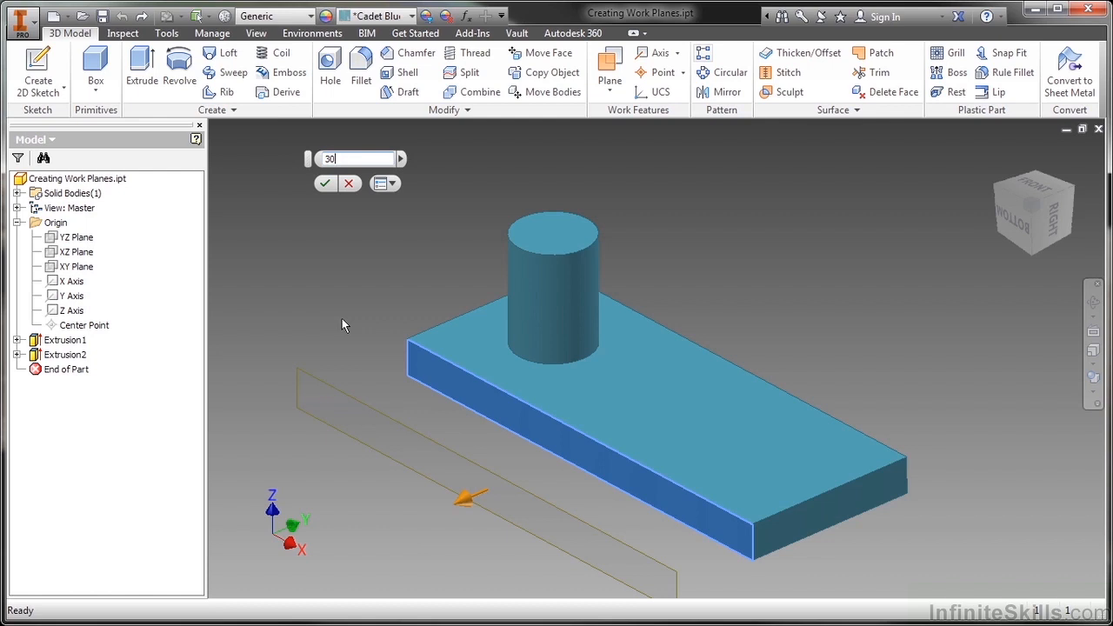
pyautogui.click(325, 183)
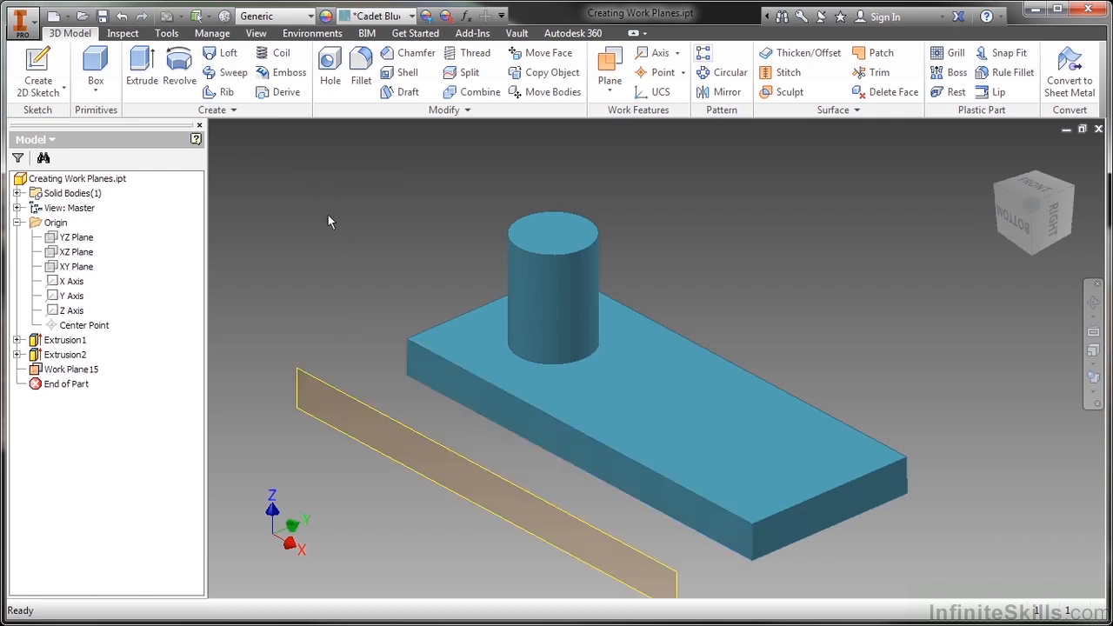
pyautogui.moveTo(365, 322)
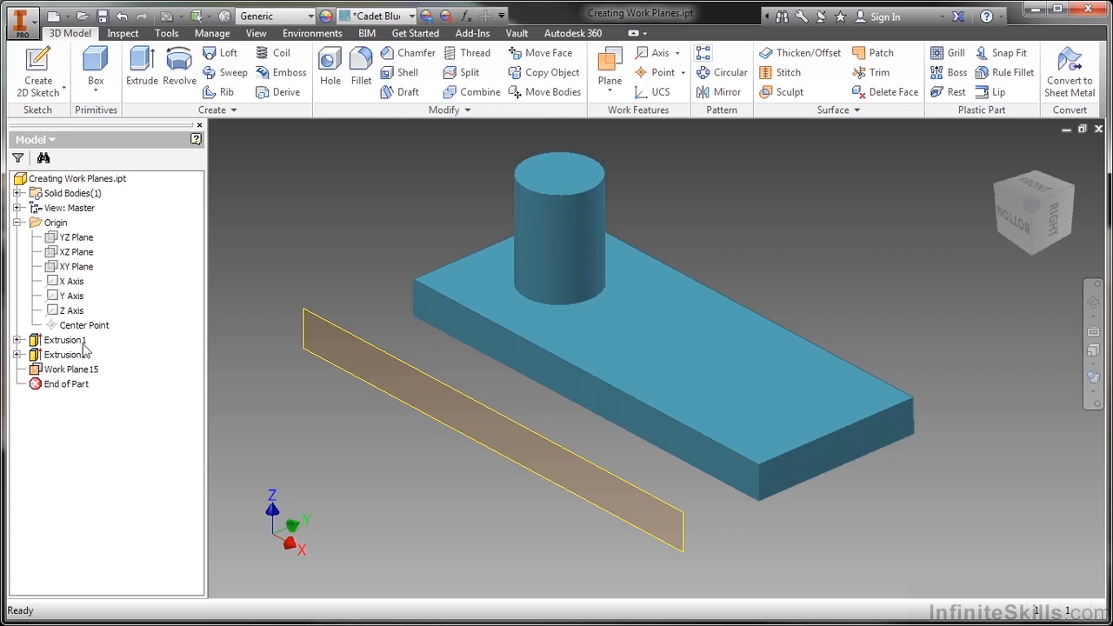
pyautogui.click(66, 339)
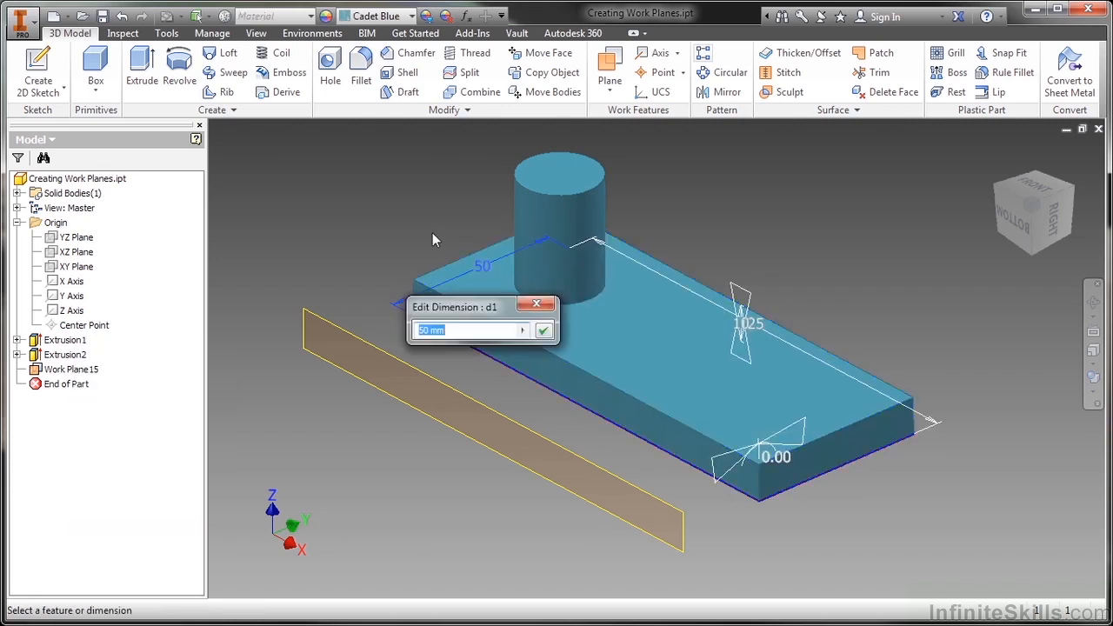
pyautogui.write('100')
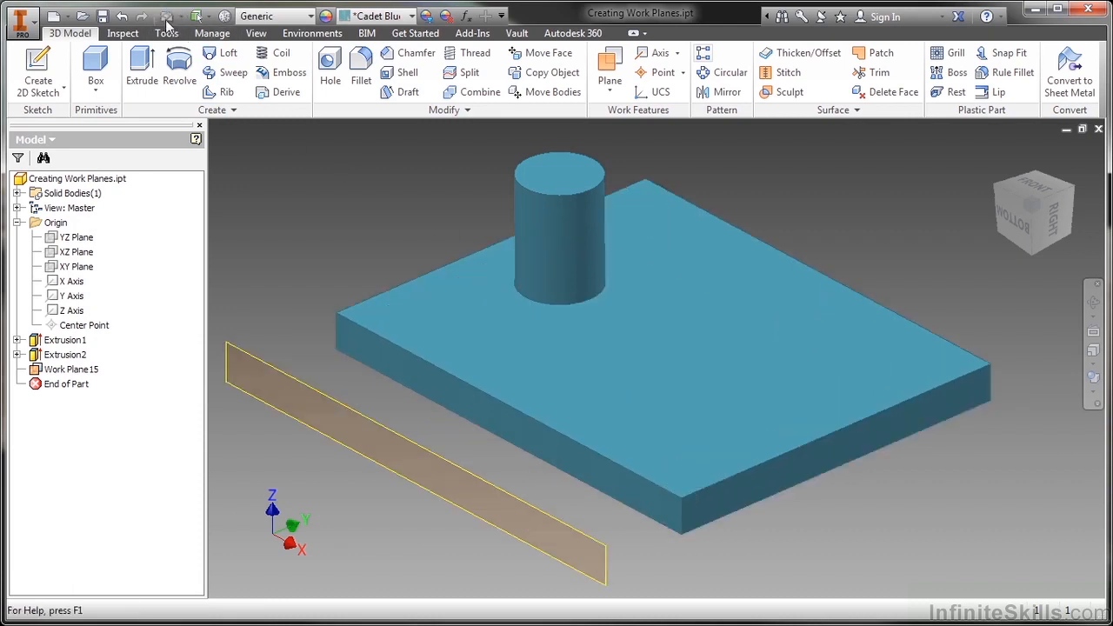
pyautogui.moveTo(344, 319)
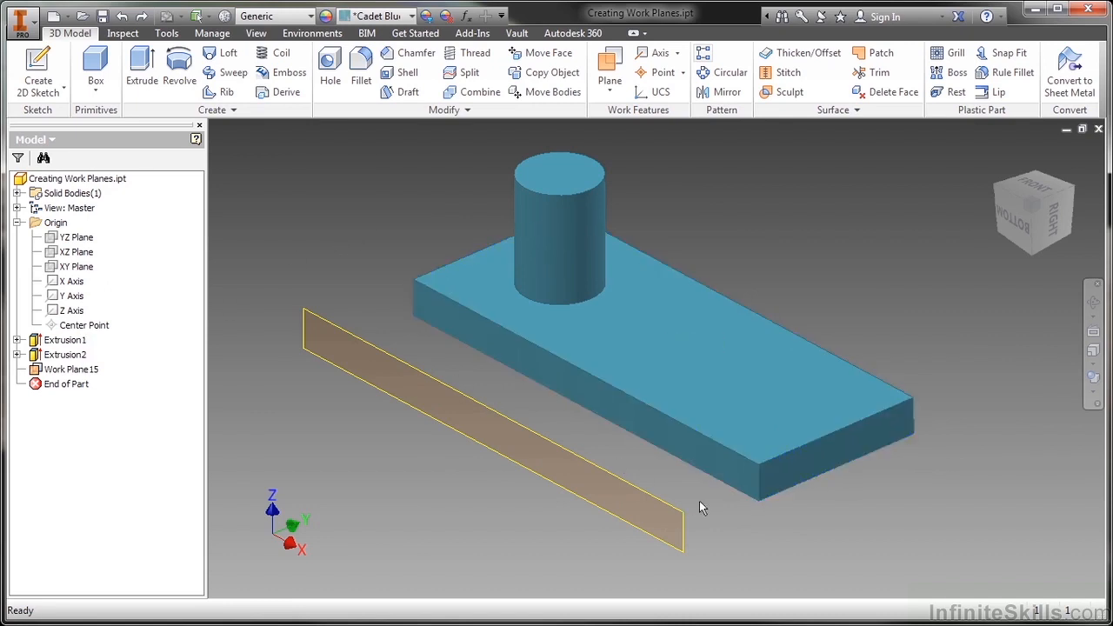
pyautogui.moveTo(816, 448)
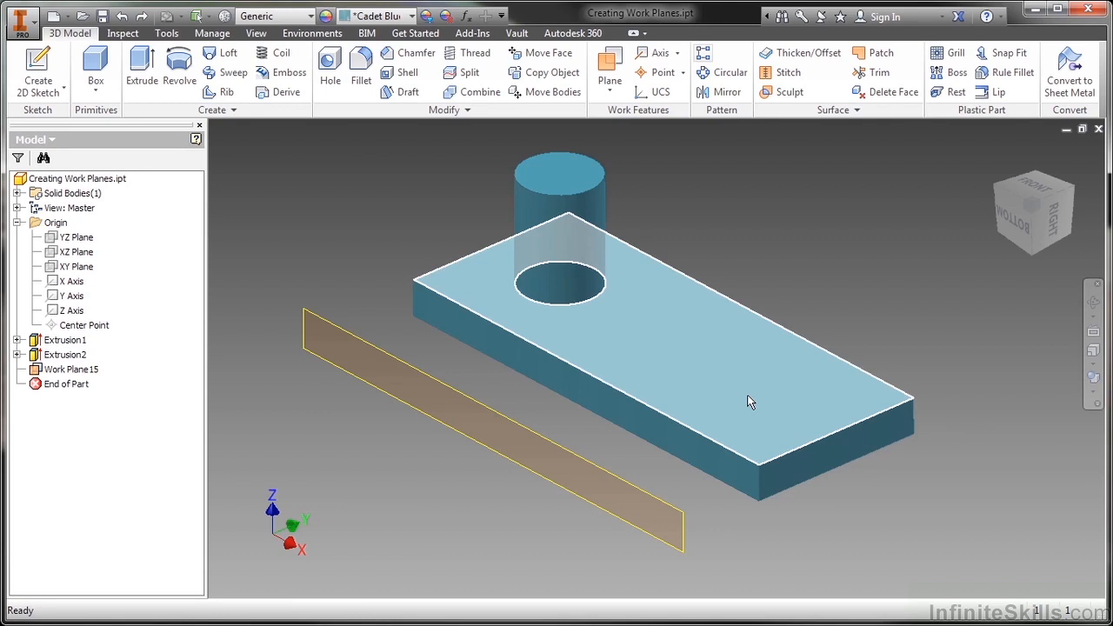
# Step: Create Work Plane16 at -30 degrees to the block's top face around an edge
pyautogui.click(77, 266)
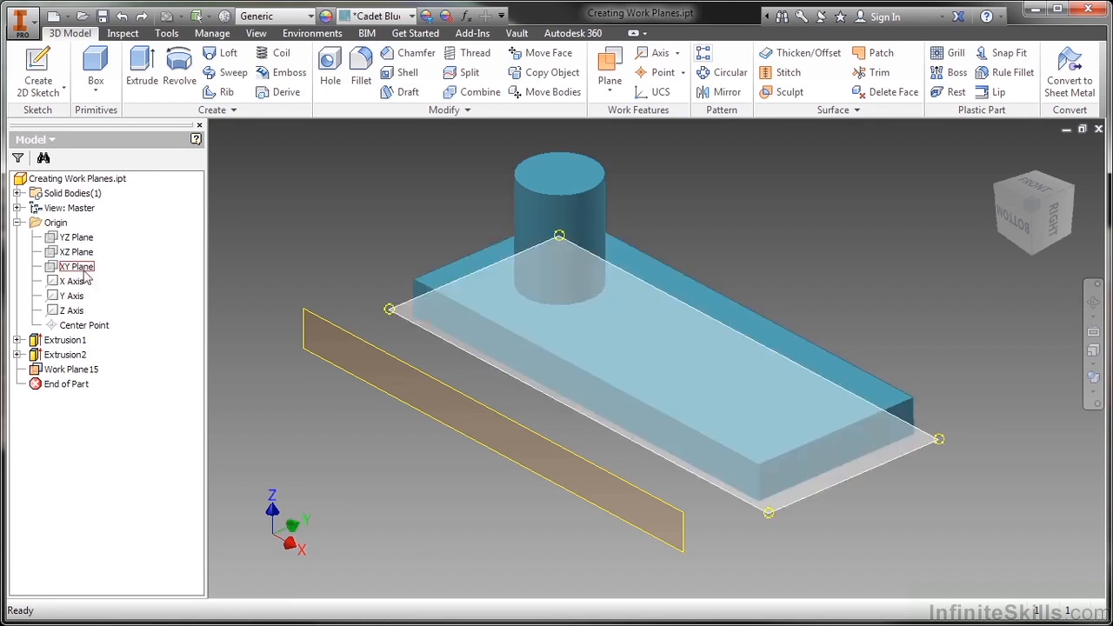
pyautogui.click(78, 266)
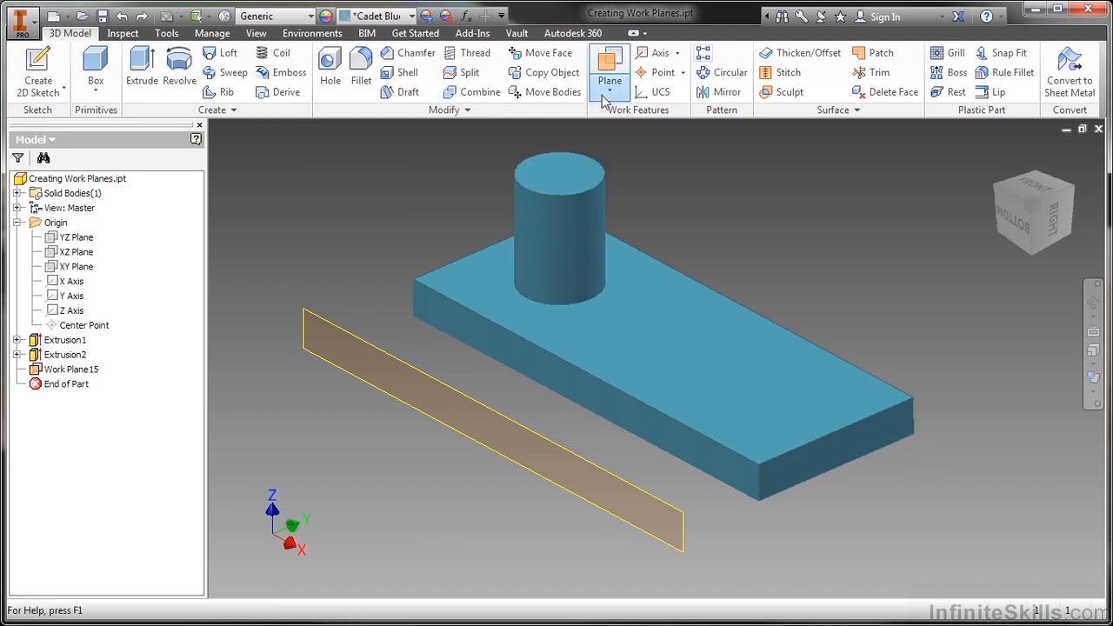
pyautogui.click(609, 91)
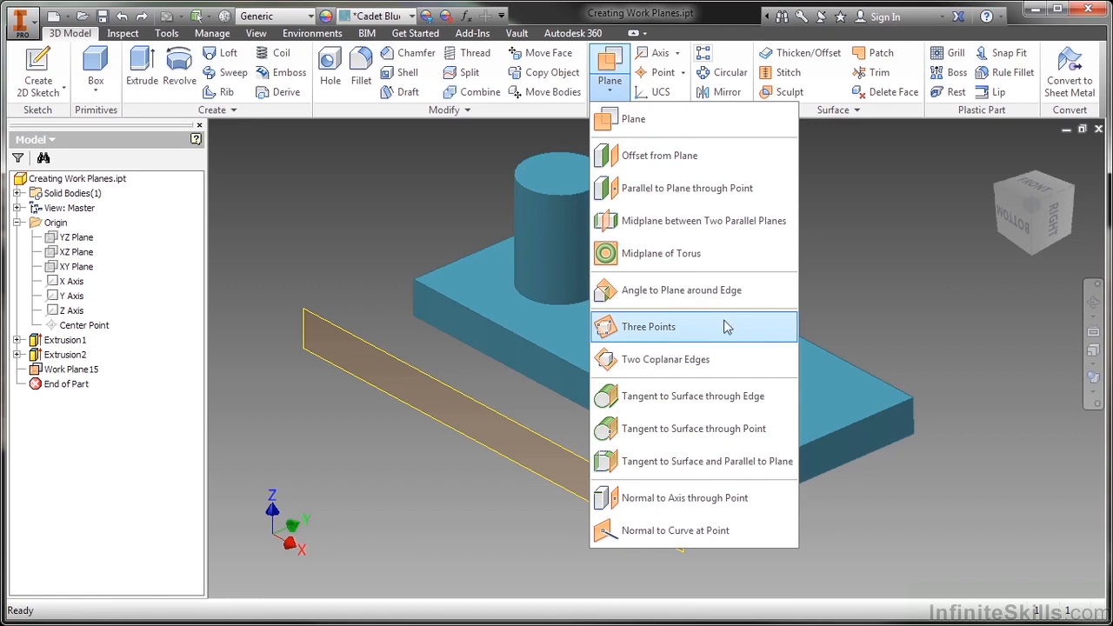
pyautogui.moveTo(693, 290)
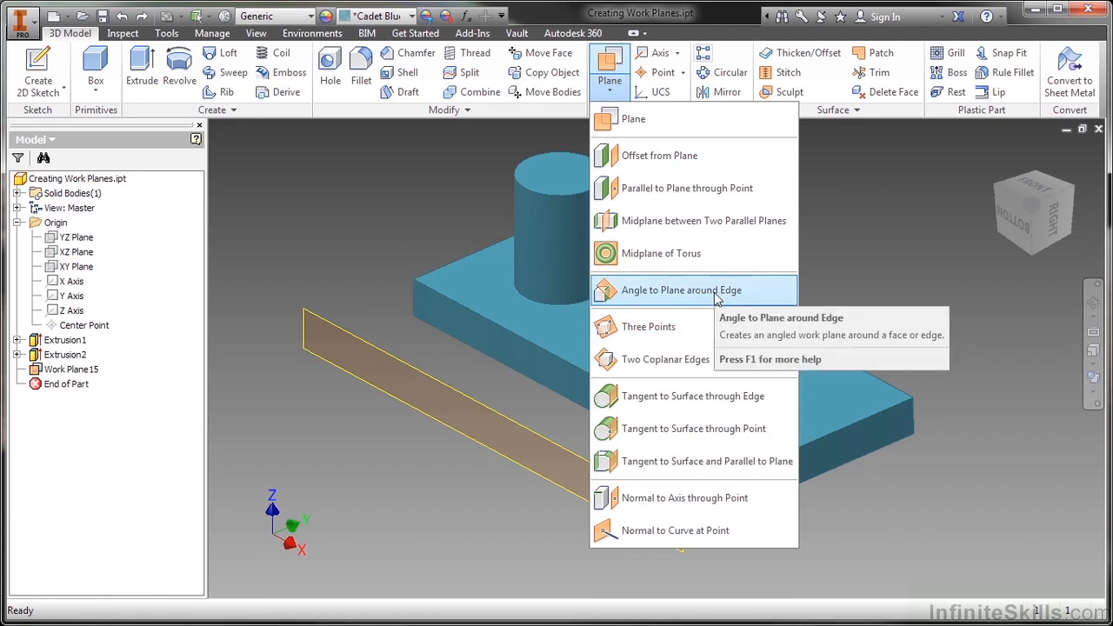
pyautogui.click(682, 289)
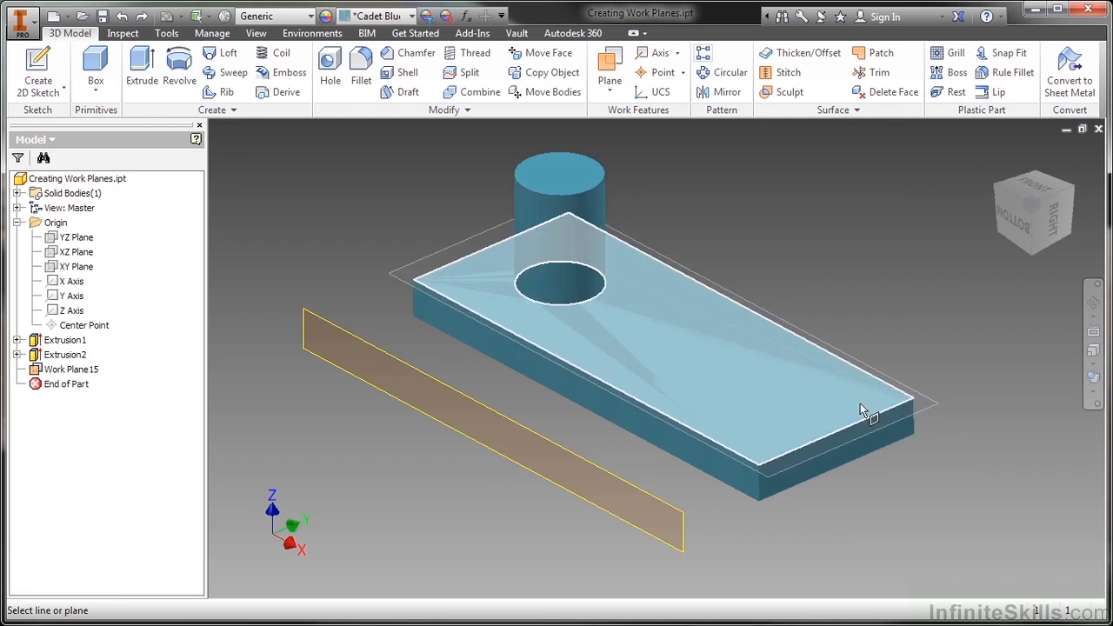
pyautogui.moveTo(840, 401)
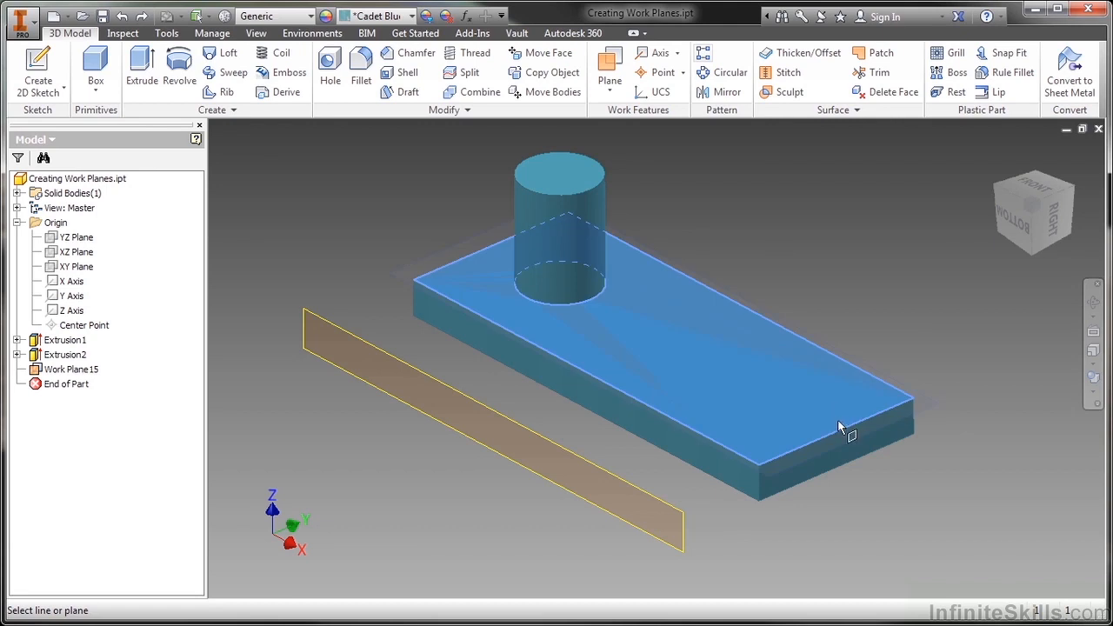
pyautogui.click(848, 435)
pyautogui.write('-30')
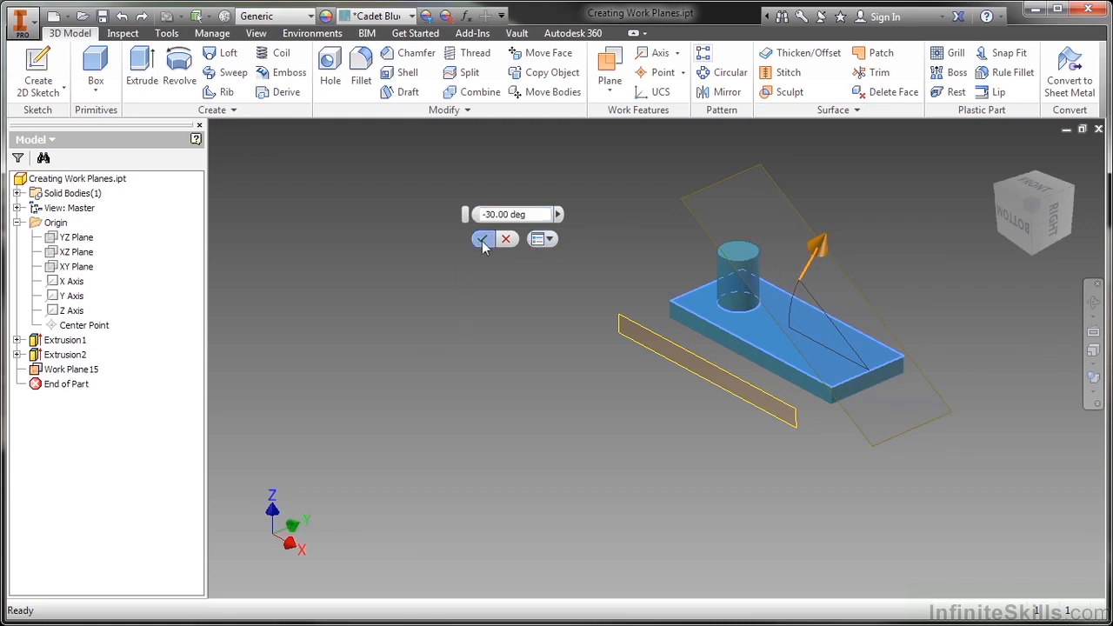
pyautogui.click(484, 239)
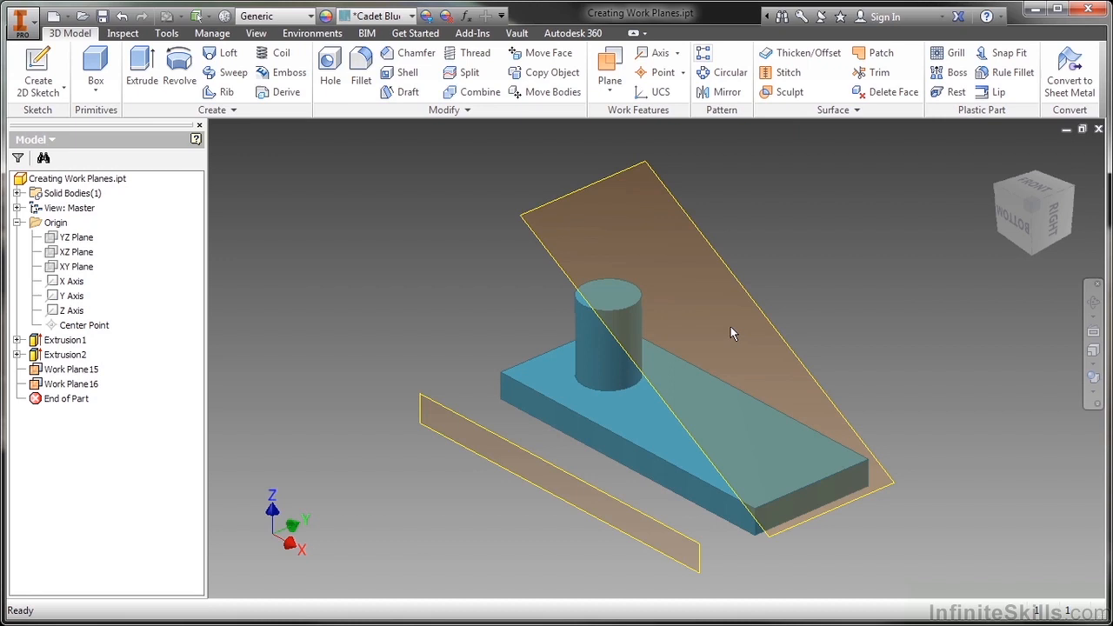
pyautogui.moveTo(735, 331)
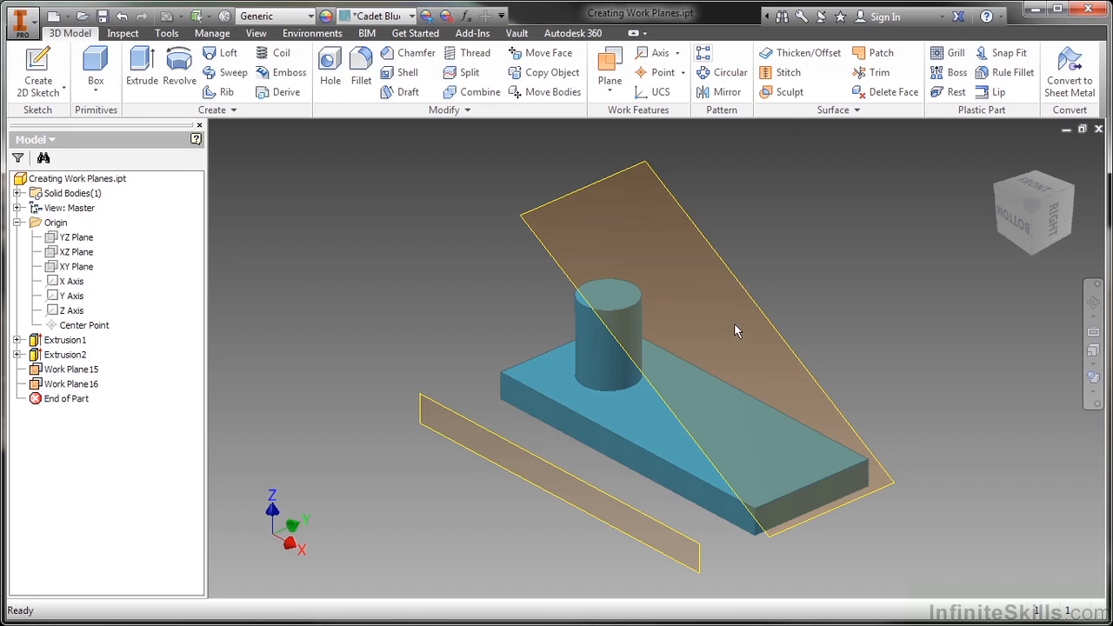
pyautogui.moveTo(752, 323)
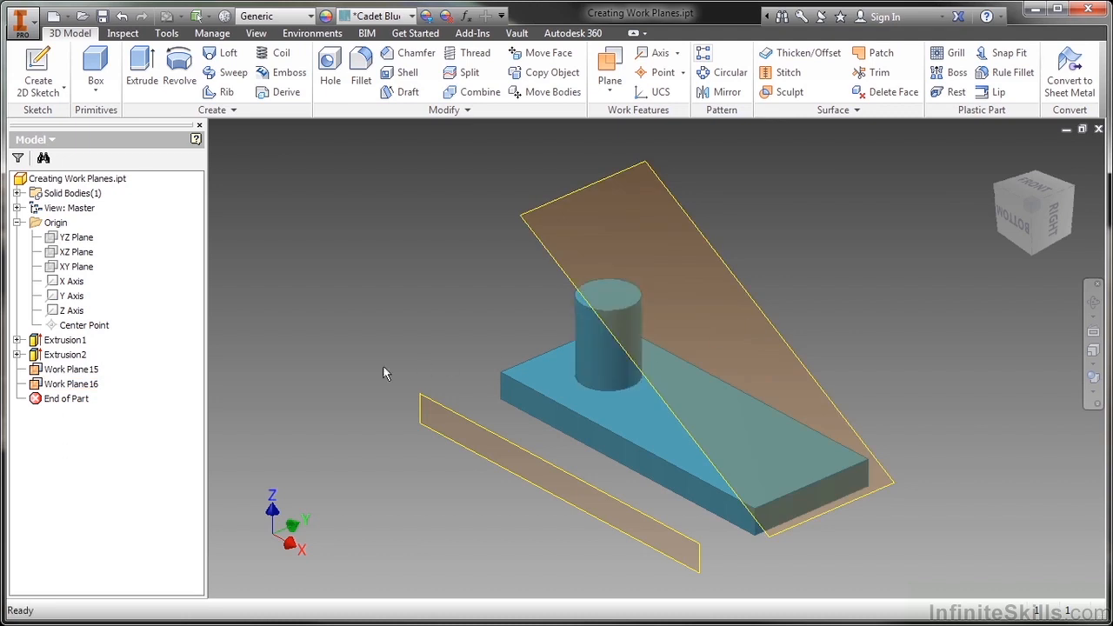
# Step: Start a new sketch on angled Work Plane16
pyautogui.click(70, 383)
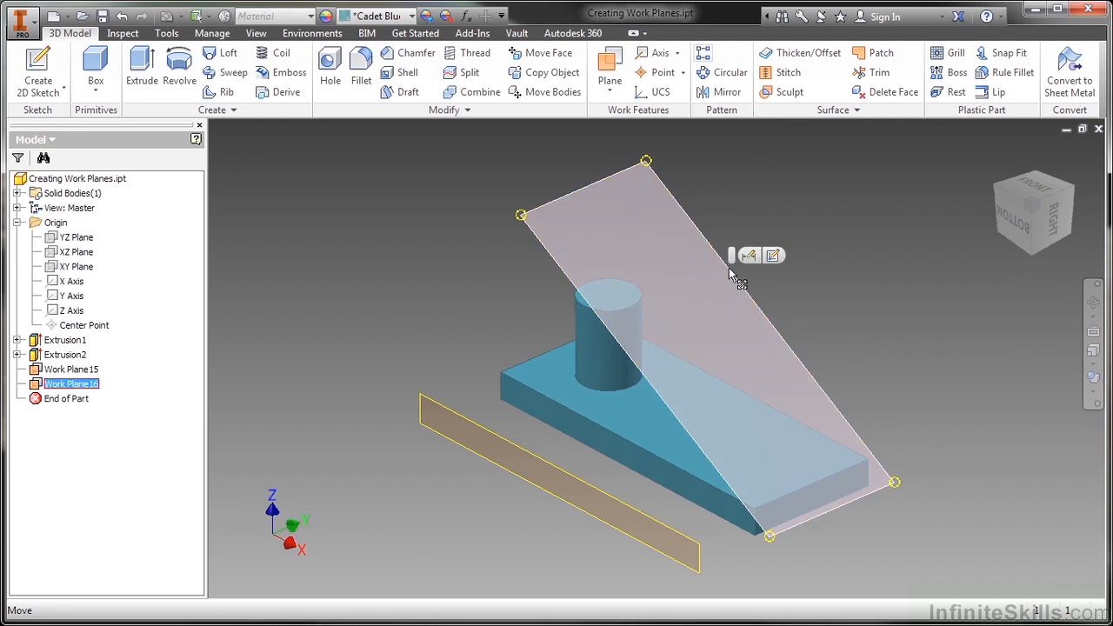
pyautogui.click(774, 255)
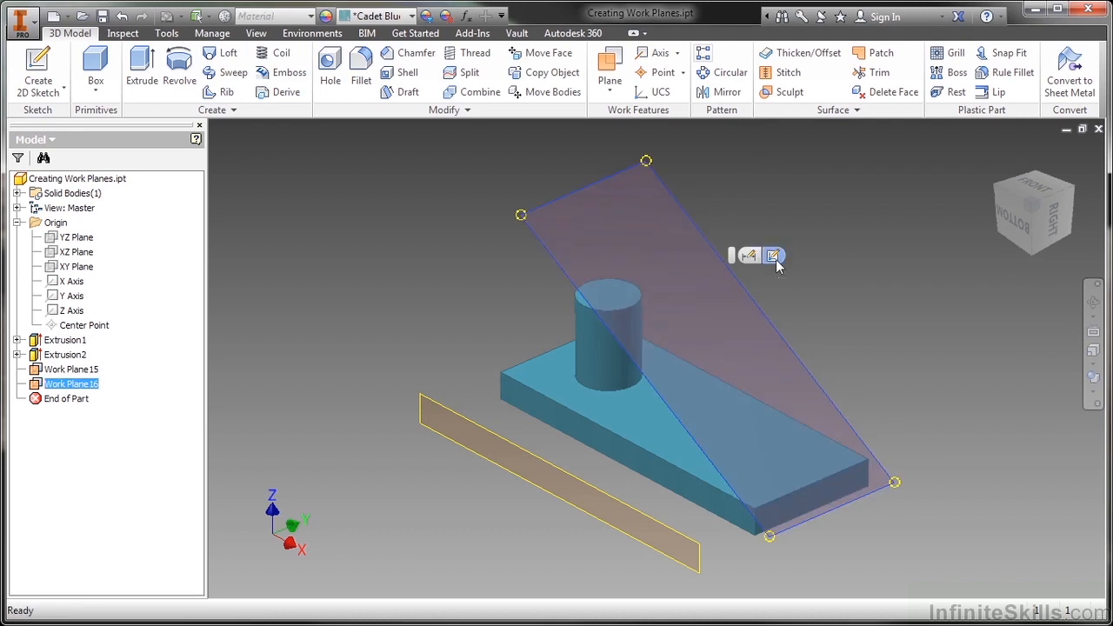
pyautogui.click(774, 256)
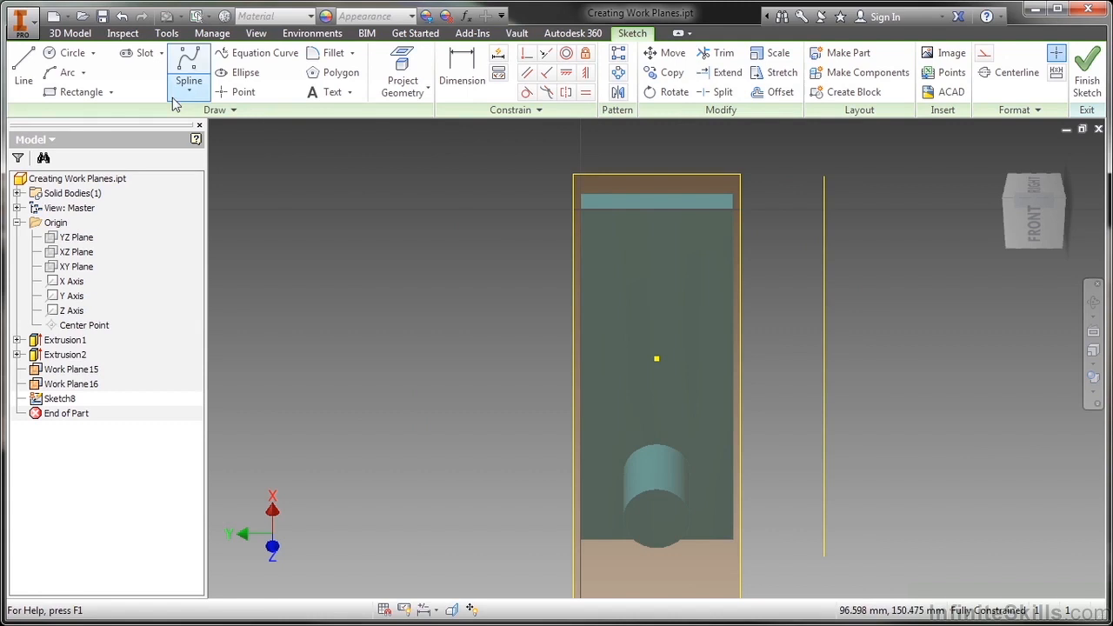
# Step: Draw a circle dimensioned 20 mm diameter and 25 mm from the block edge, then finish the sketch
pyautogui.click(73, 53)
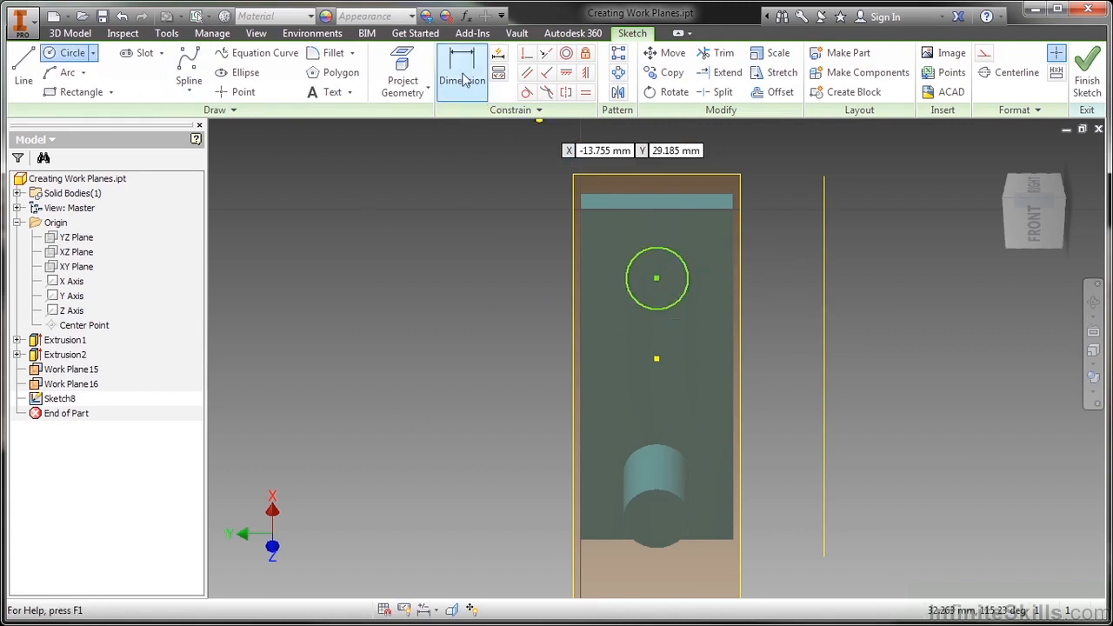
pyautogui.click(462, 72)
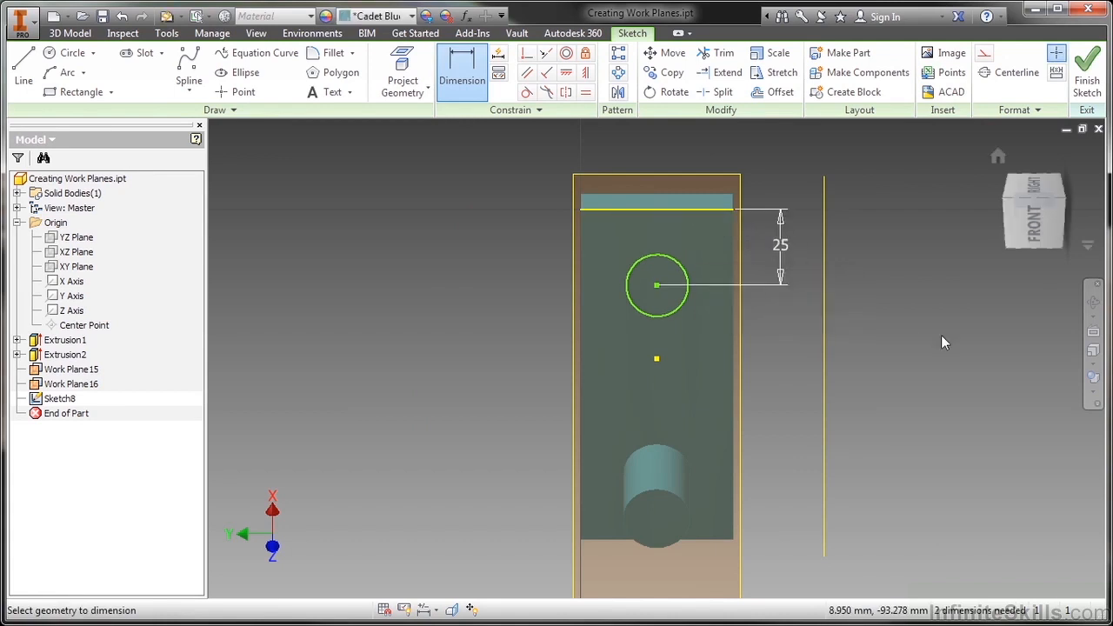
pyautogui.click(656, 285)
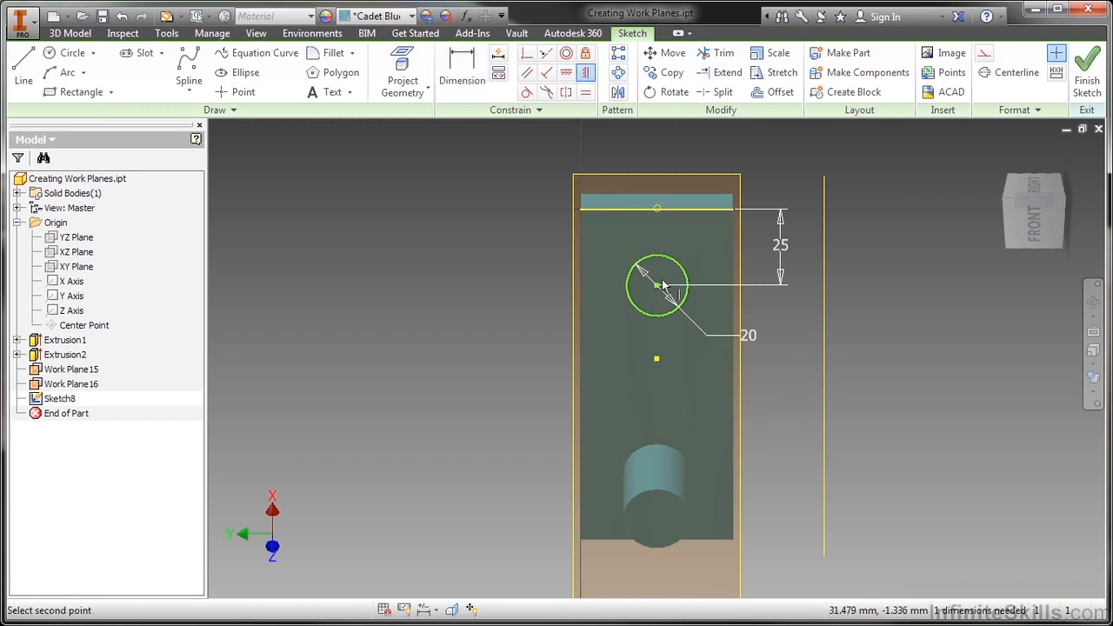
pyautogui.rightClick(656, 285)
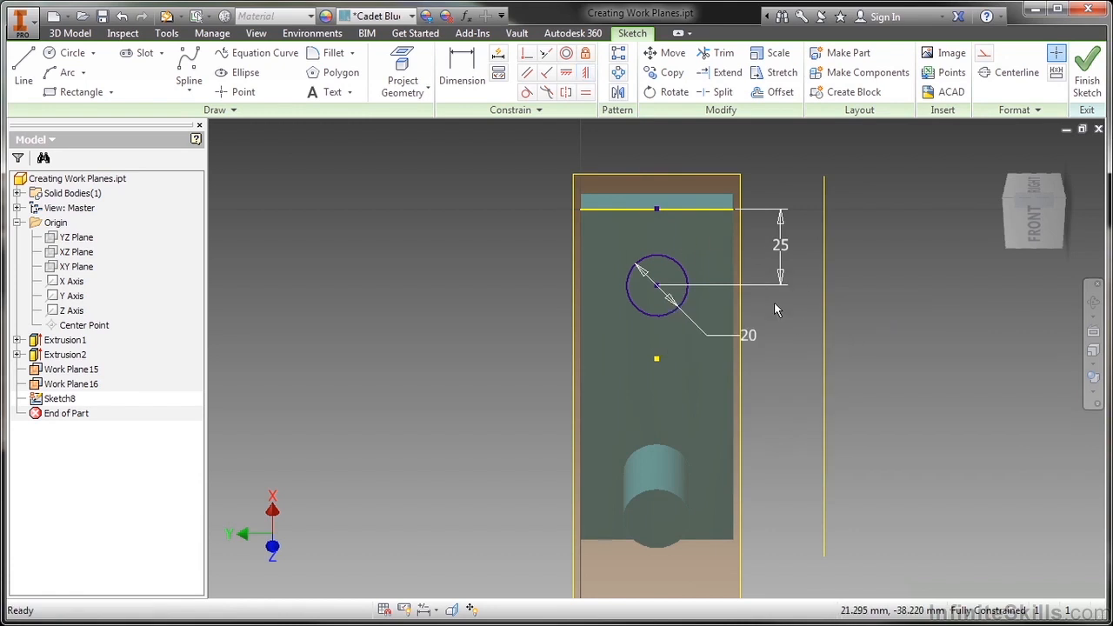
pyautogui.rightClick(776, 311)
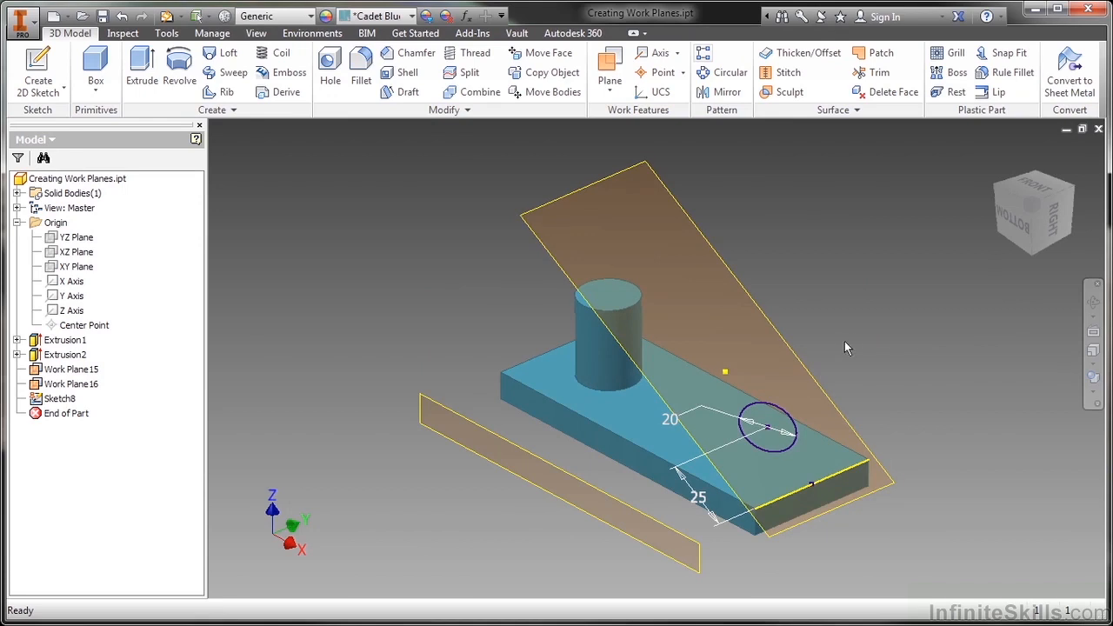
pyautogui.moveTo(770, 432)
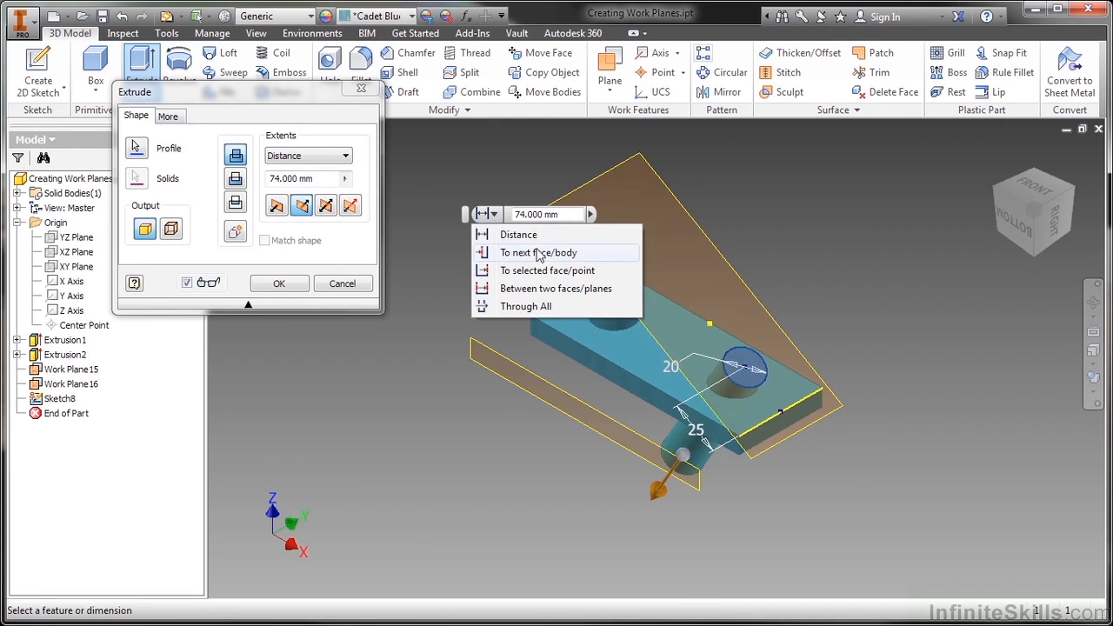
# Step: Extrude the circle with To extents ending at the block, then orbit to view it
pyautogui.click(538, 252)
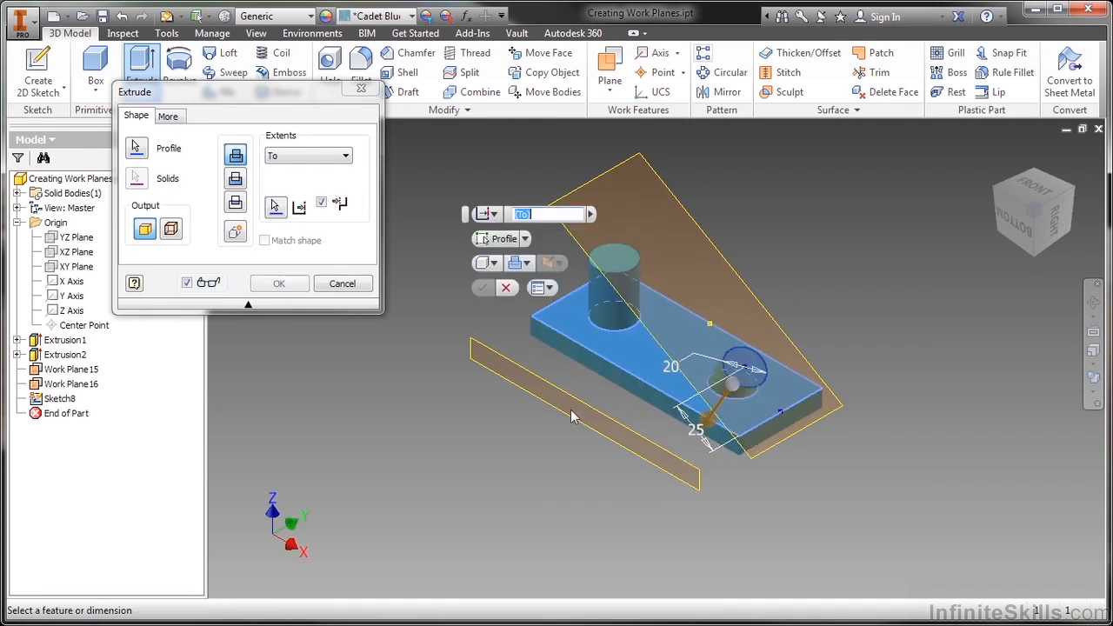
pyautogui.click(279, 283)
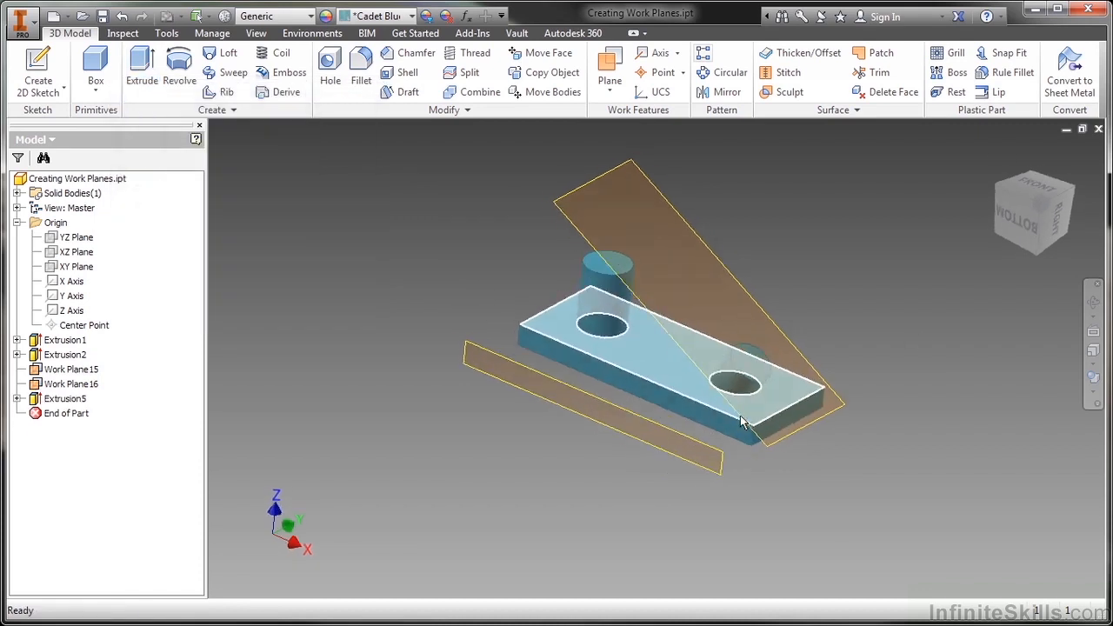
pyautogui.moveTo(739, 422); pyautogui.dragTo(669, 378)
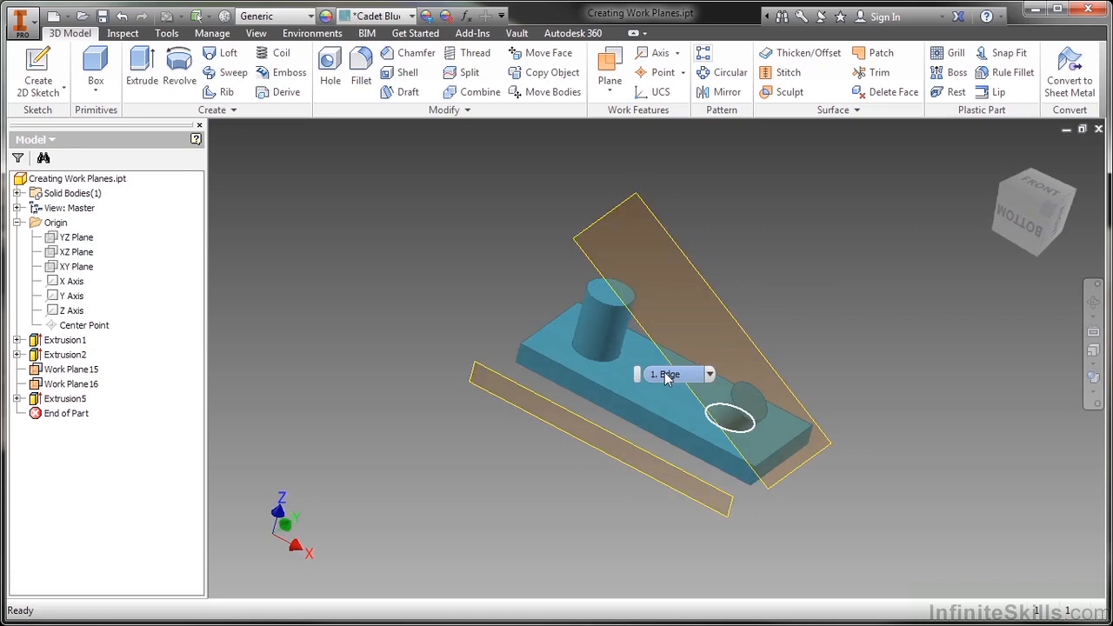
# Step: Create Work Plane17 midway between Work Plane15 and the block's front face, then orbit
pyautogui.click(609, 66)
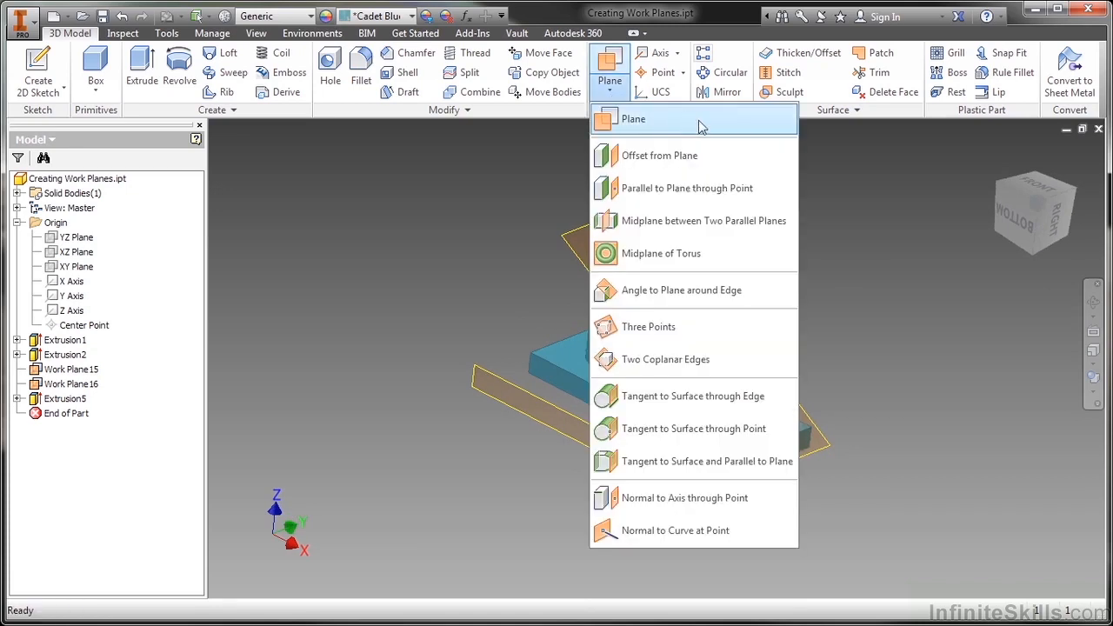
pyautogui.moveTo(705, 220)
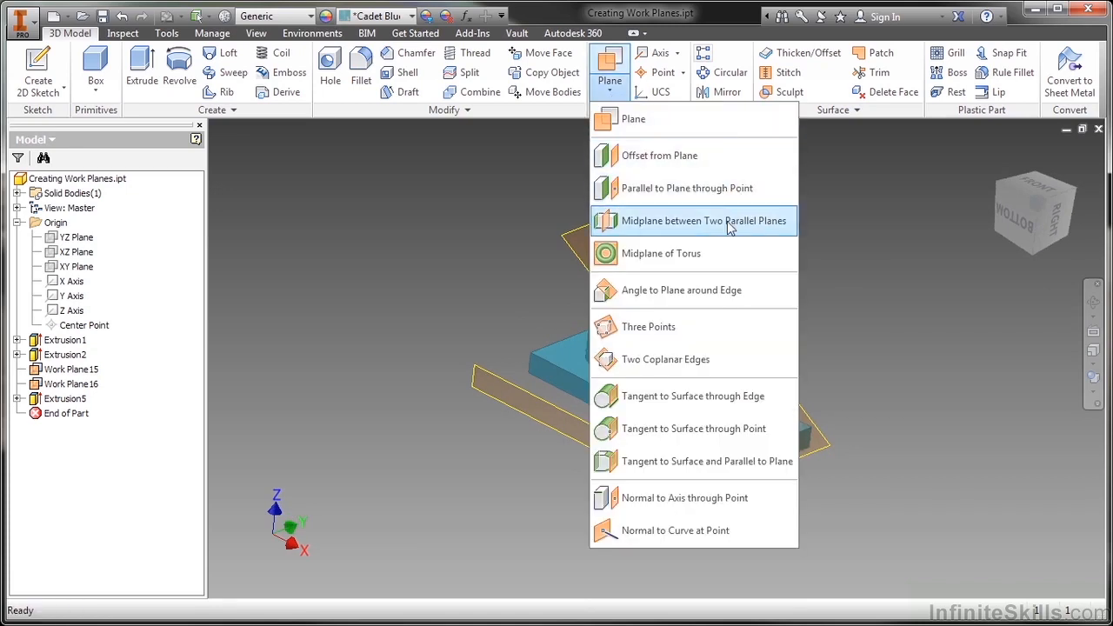
pyautogui.moveTo(704, 220)
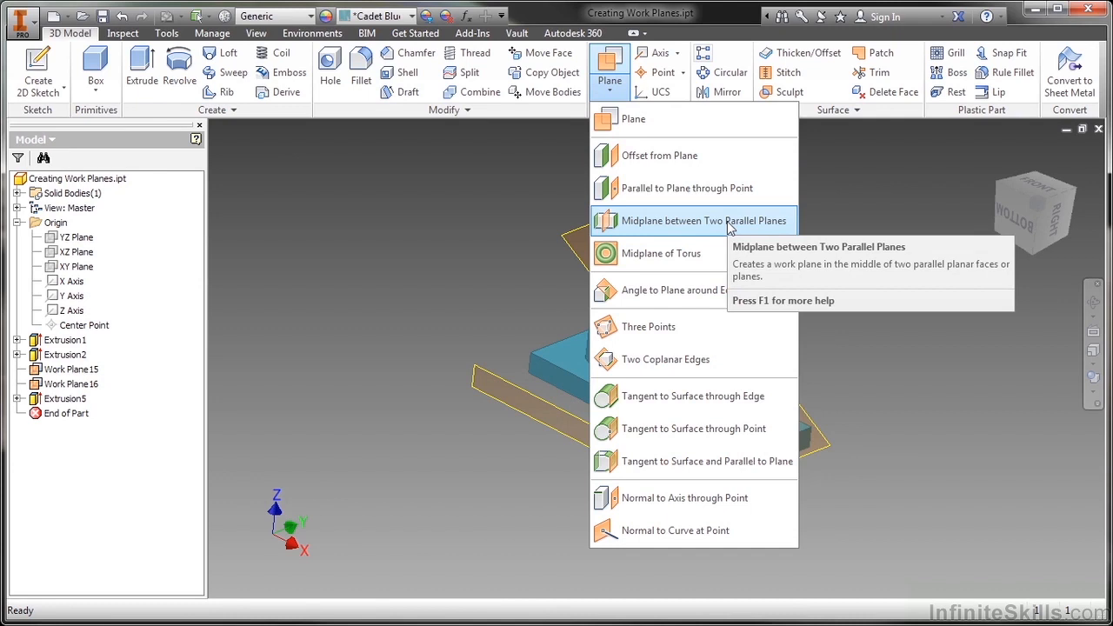
pyautogui.click(704, 220)
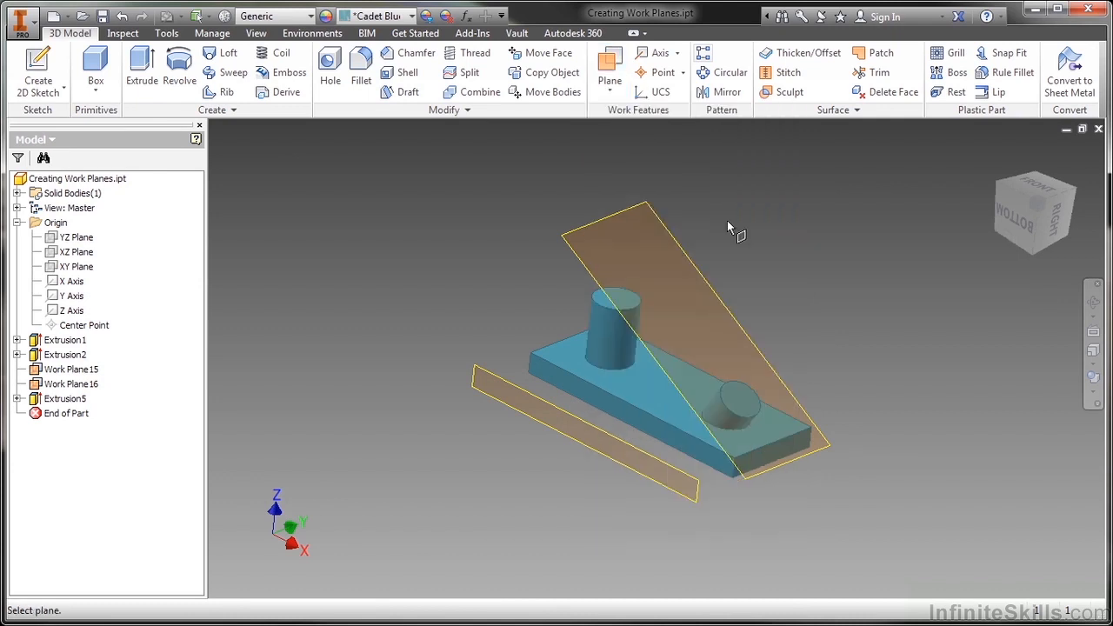
pyautogui.moveTo(563, 472)
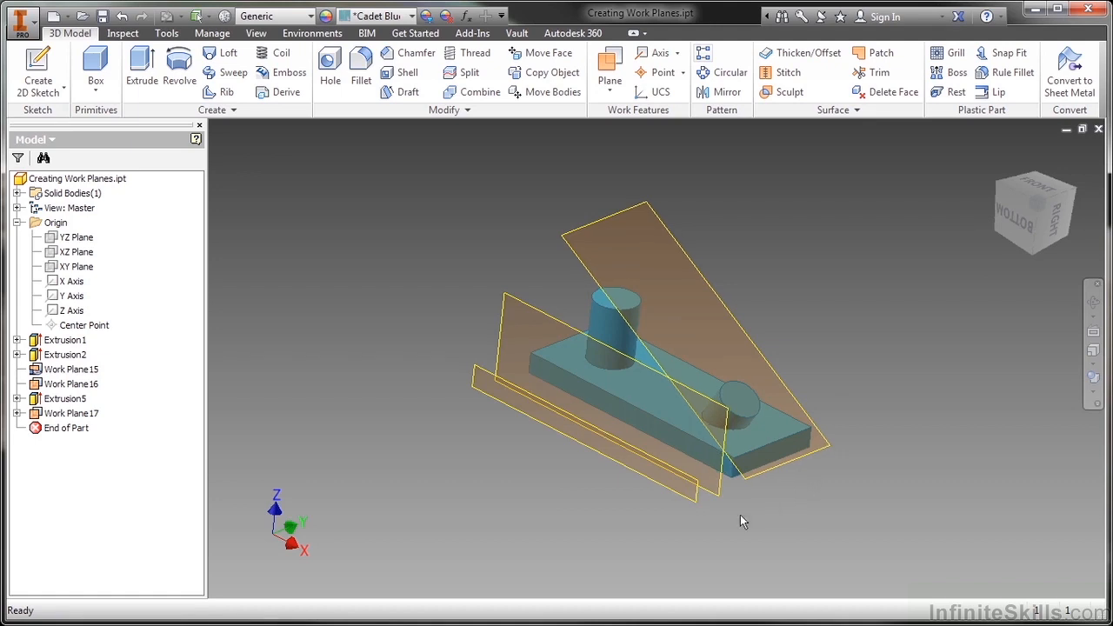
pyautogui.moveTo(743, 521); pyautogui.dragTo(592, 416)
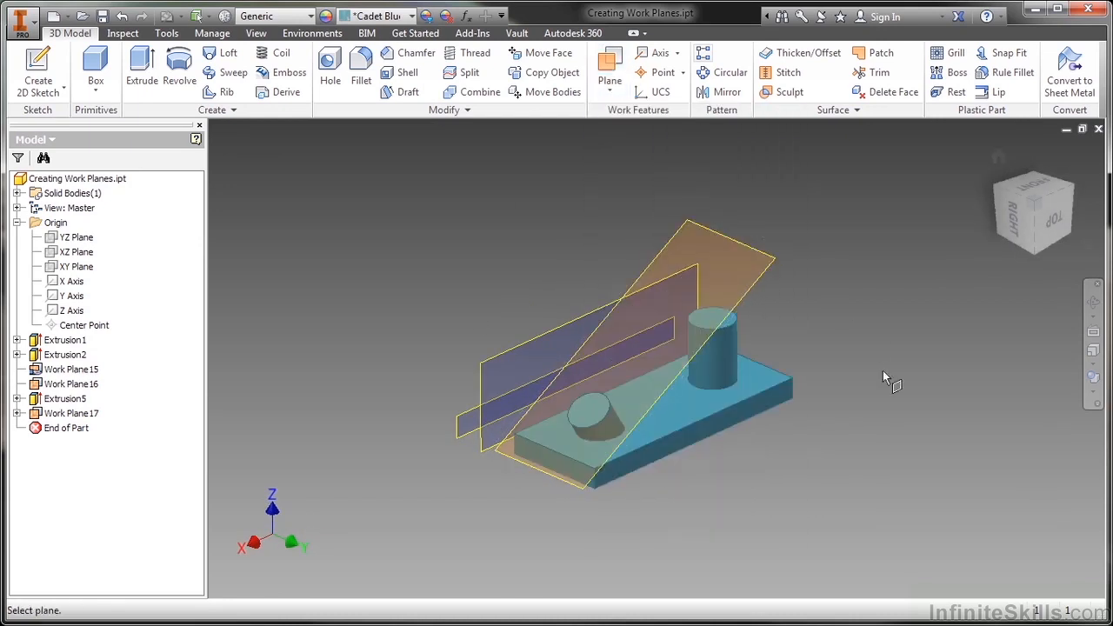
pyautogui.moveTo(647, 491)
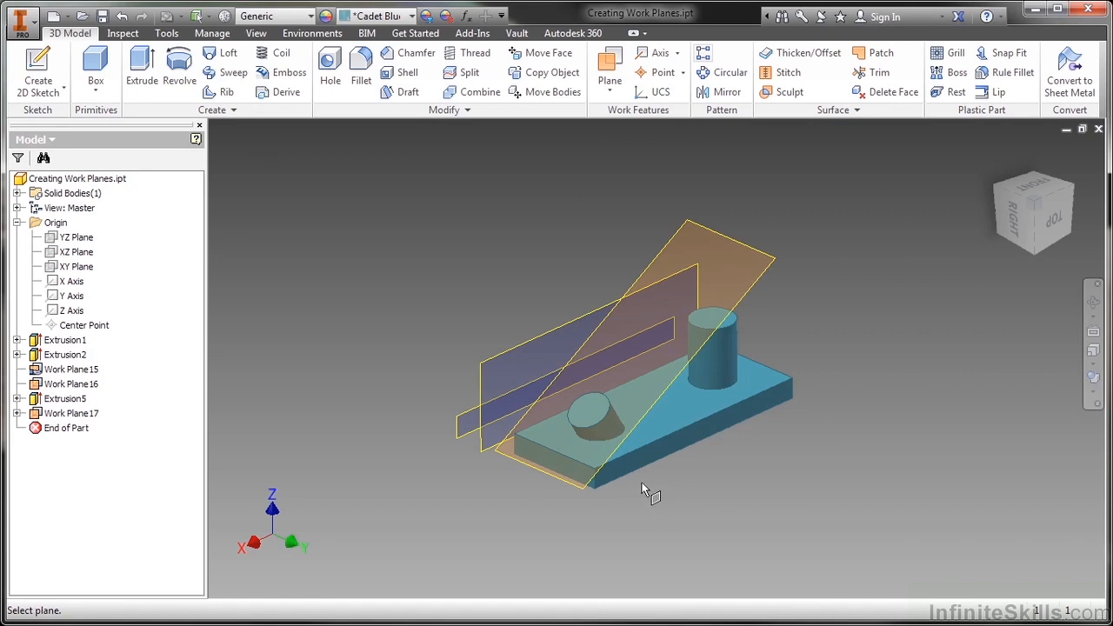
pyautogui.moveTo(570, 495)
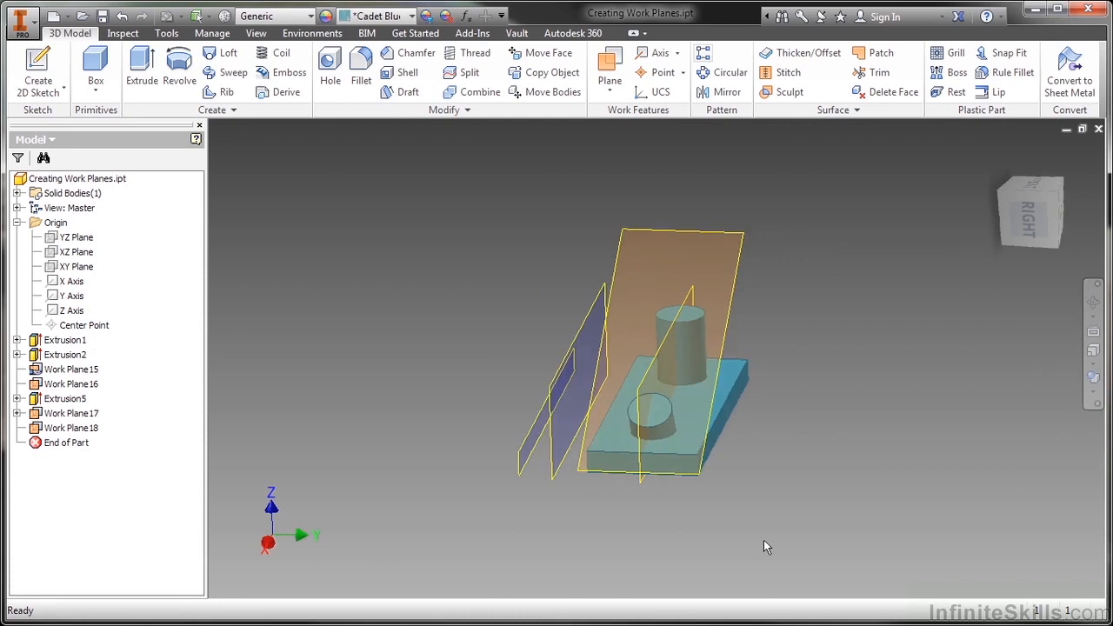
# Step: Orbit the view back to the original viewpoint
pyautogui.moveTo(765, 546); pyautogui.dragTo(704, 470)
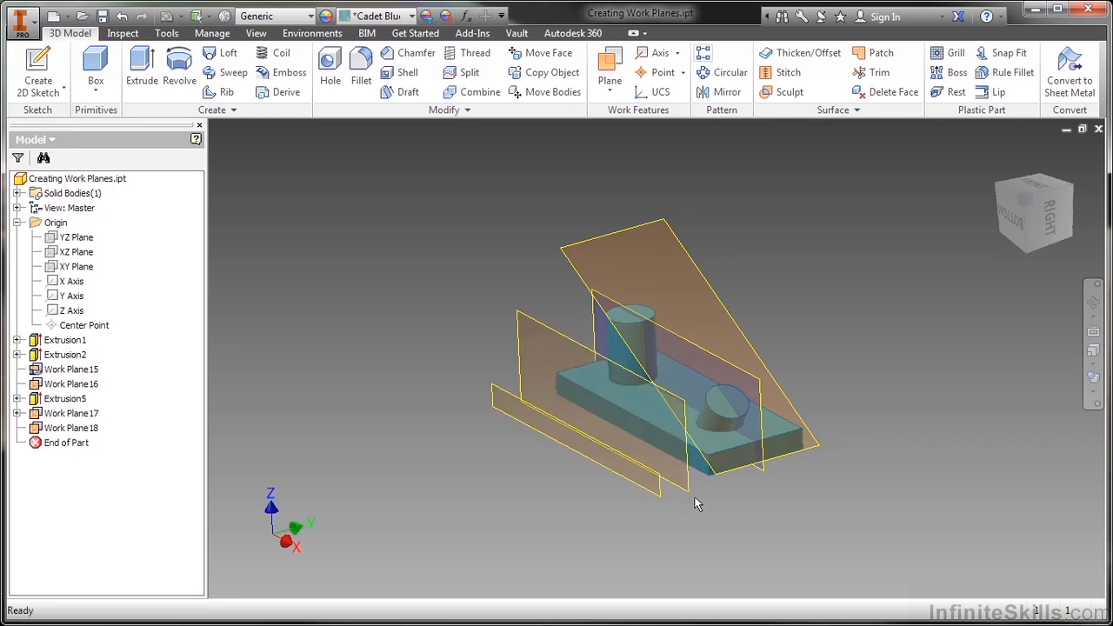
# Step: Turn off visibility for the work planes, including Work Plane17 and Work Plane15
pyautogui.rightClick(63, 339)
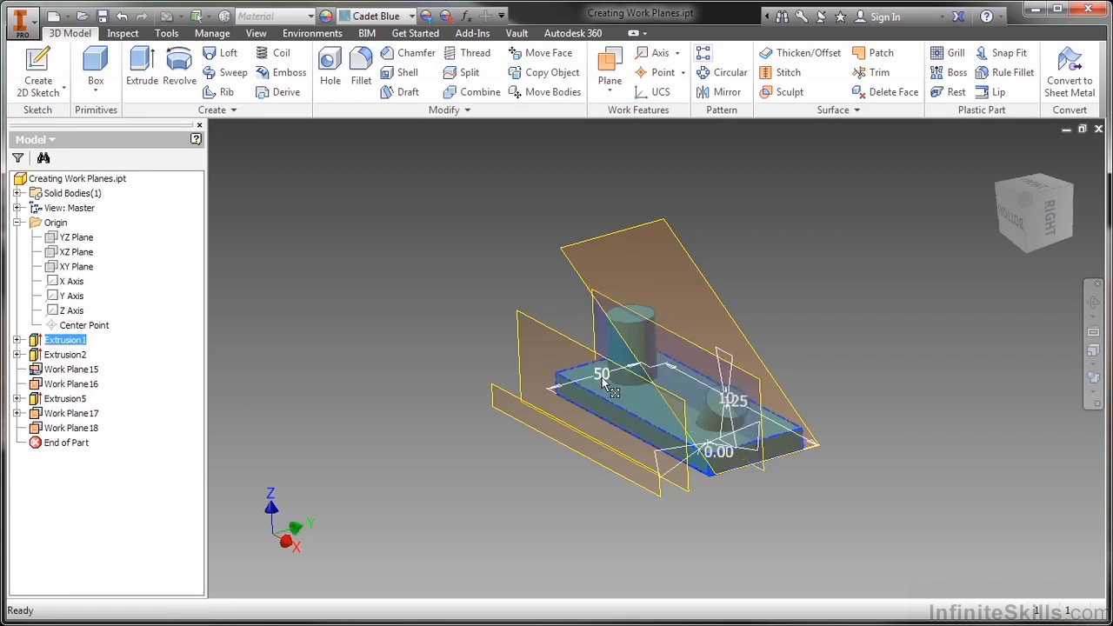
pyautogui.doubleClick(603, 372)
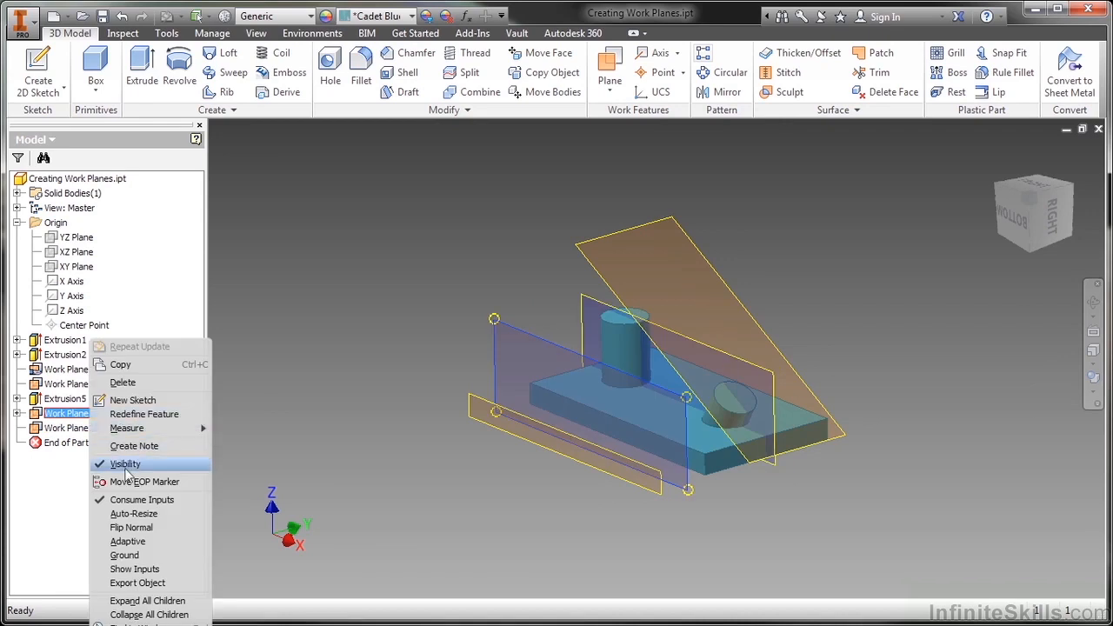
pyautogui.click(126, 464)
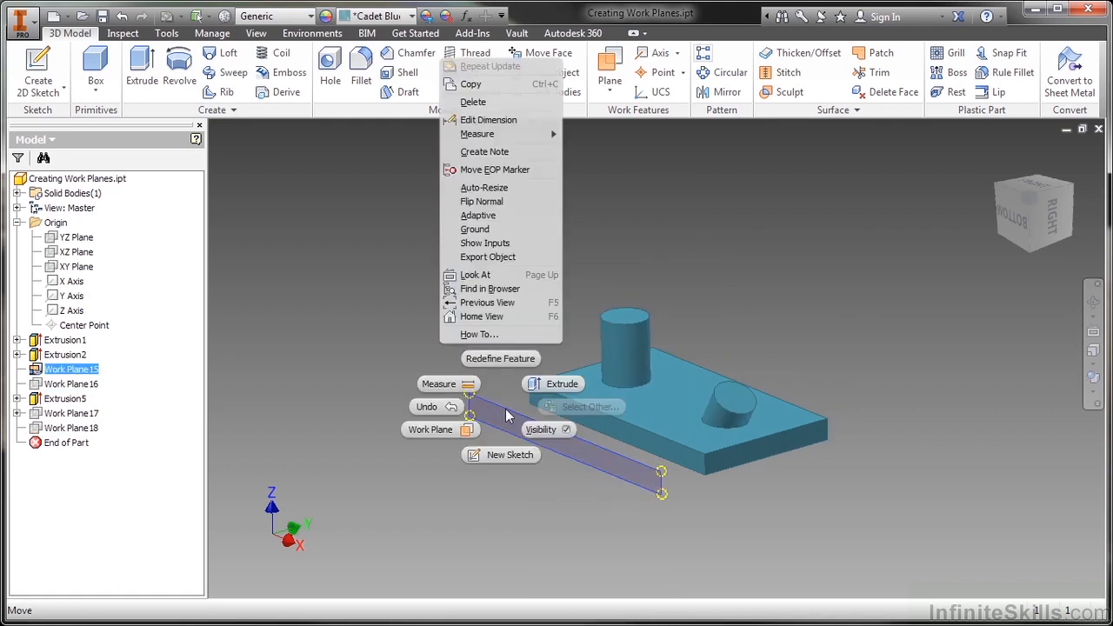
pyautogui.click(800, 318)
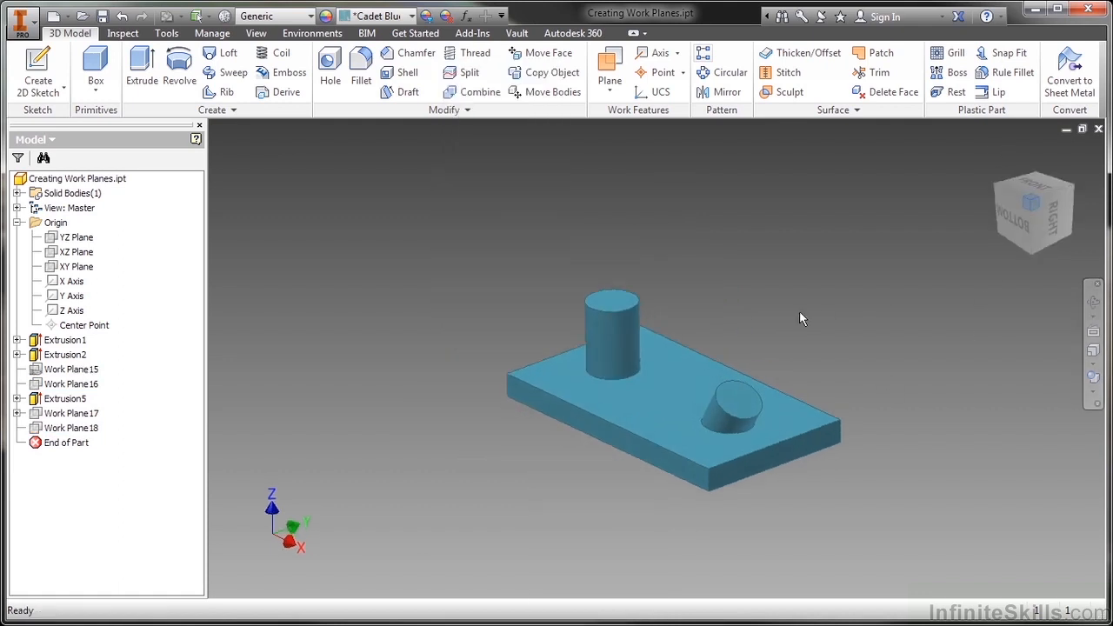
pyautogui.click(609, 63)
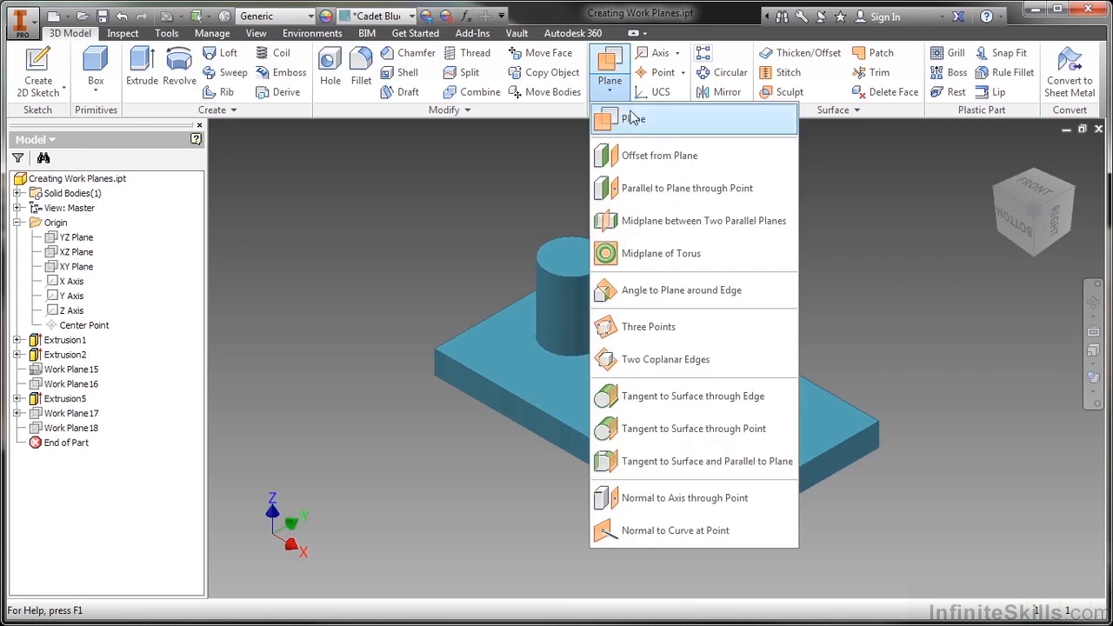
pyautogui.moveTo(707, 461)
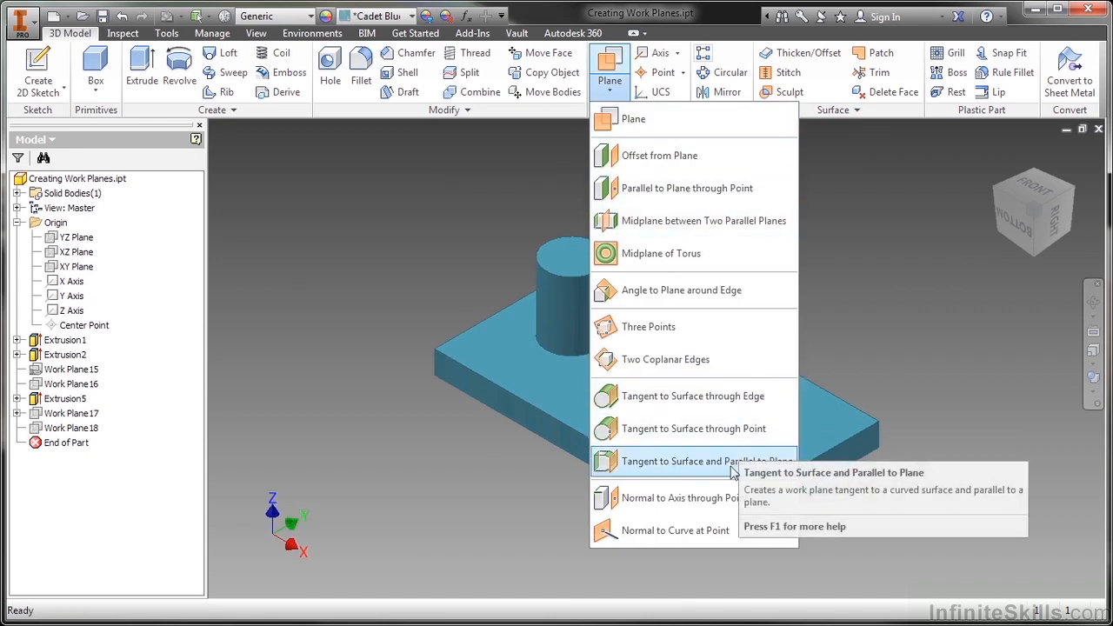
pyautogui.moveTo(687, 472)
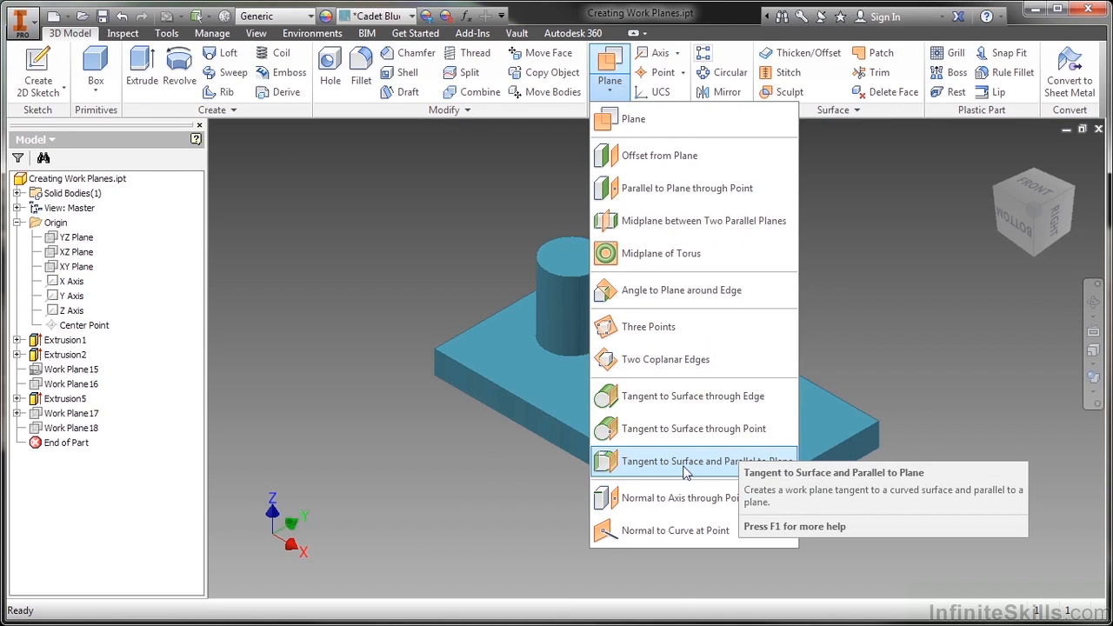
pyautogui.click(706, 461)
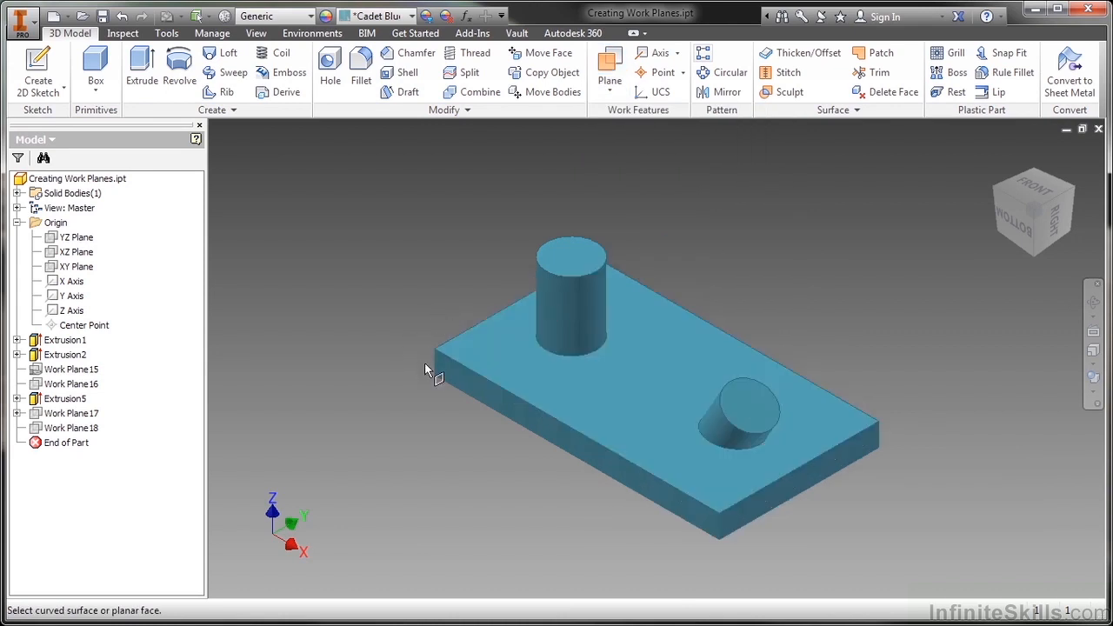
pyautogui.moveTo(570, 304)
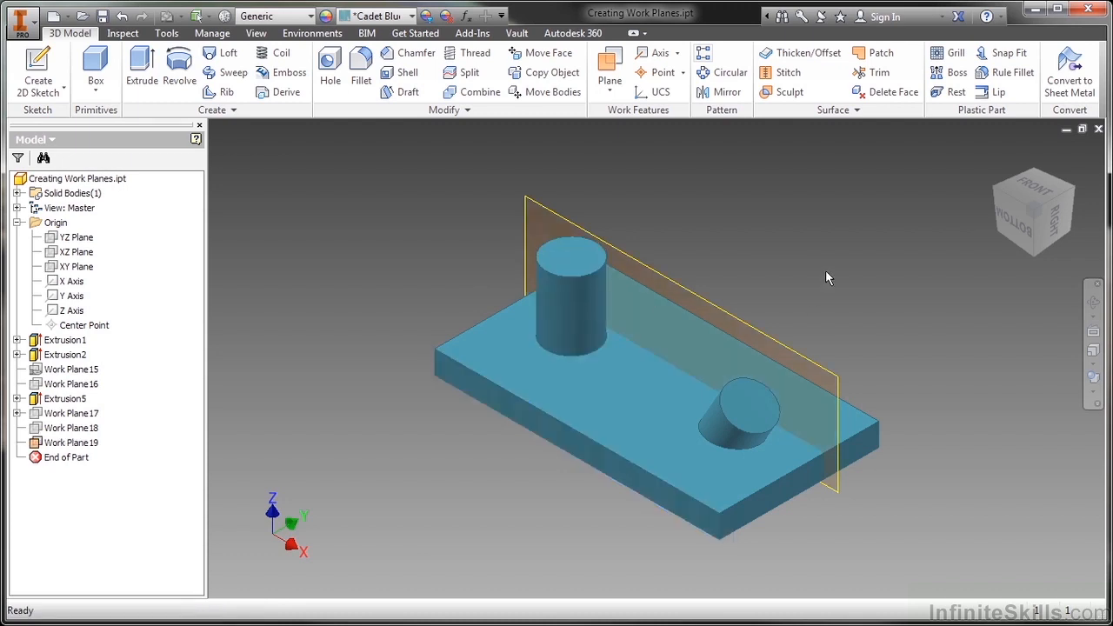
pyautogui.moveTo(713, 300)
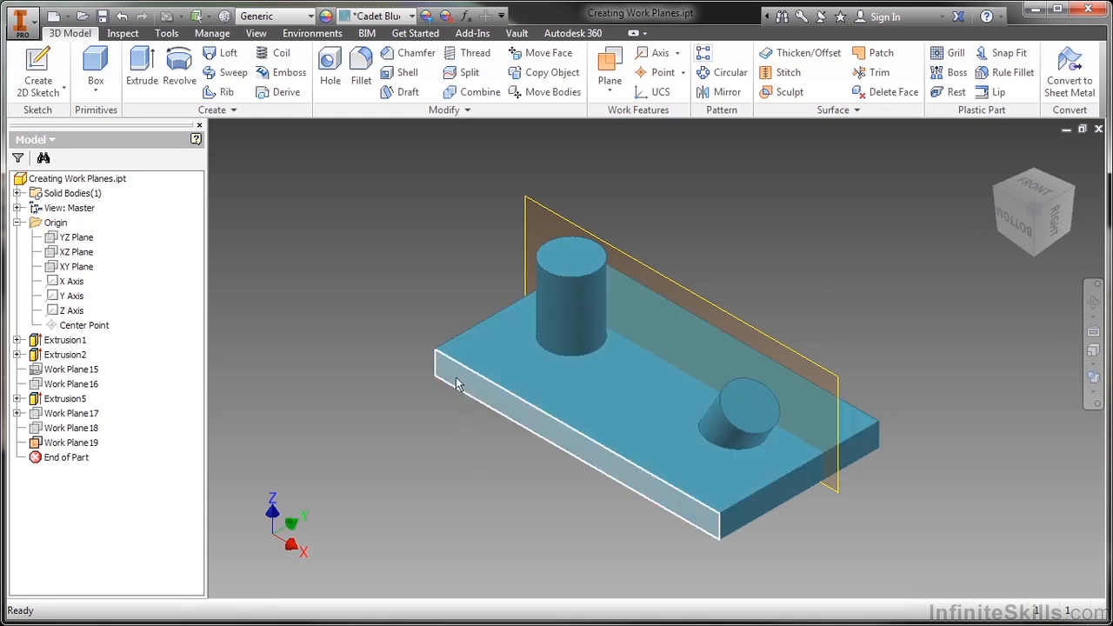
pyautogui.moveTo(415, 275)
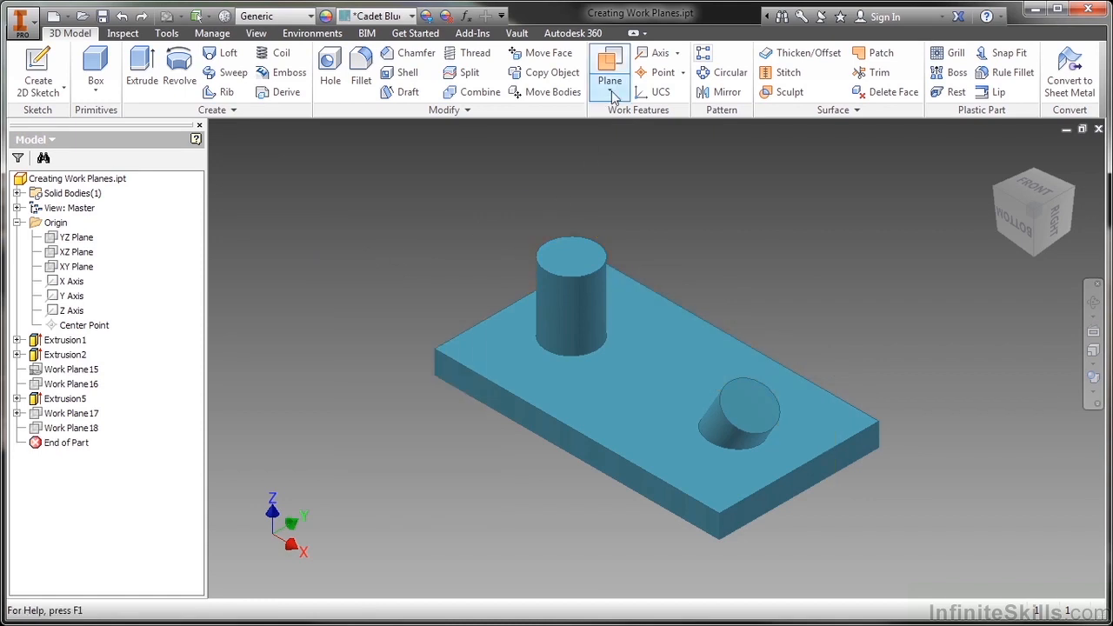
# Step: Create Work Plane19 tangent to the cylinder face and parallel to the XZ Plane
pyautogui.click(609, 81)
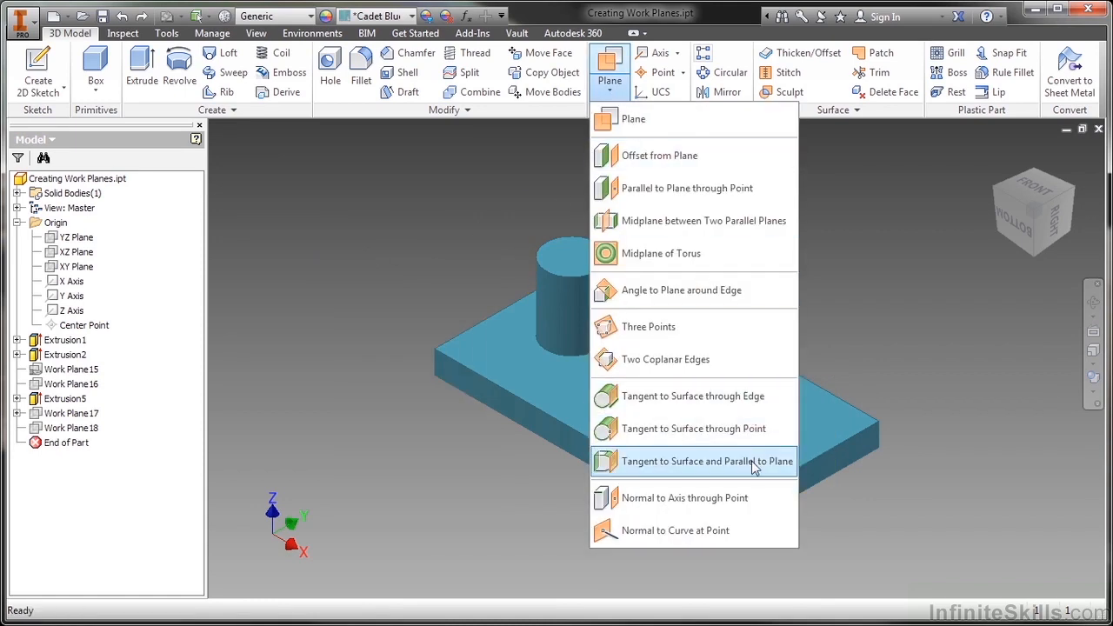
pyautogui.moveTo(704, 461)
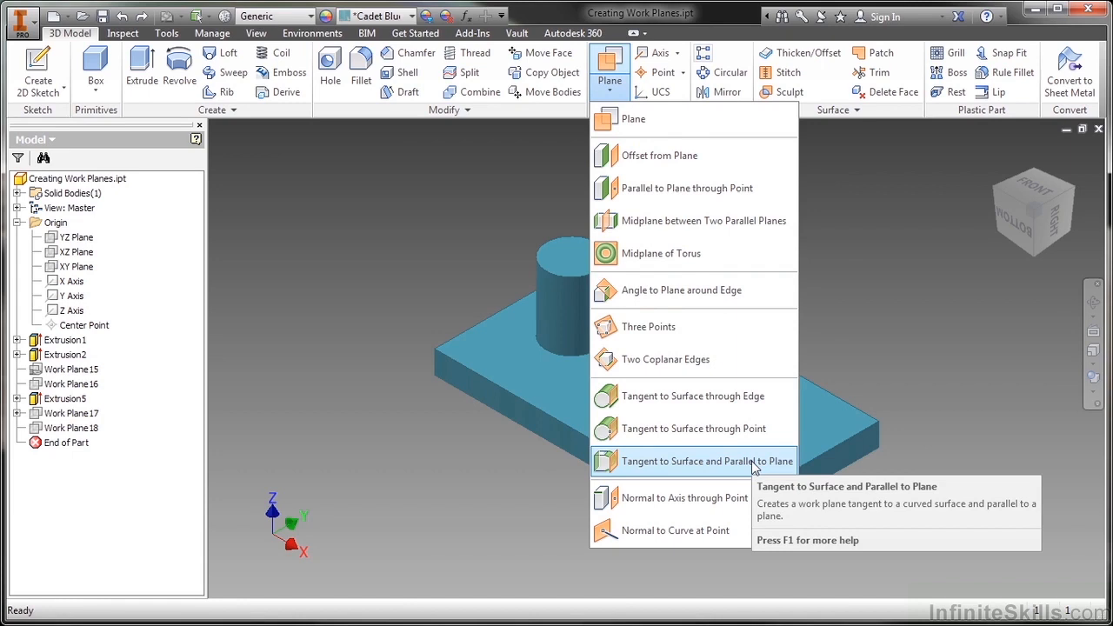
pyautogui.click(706, 461)
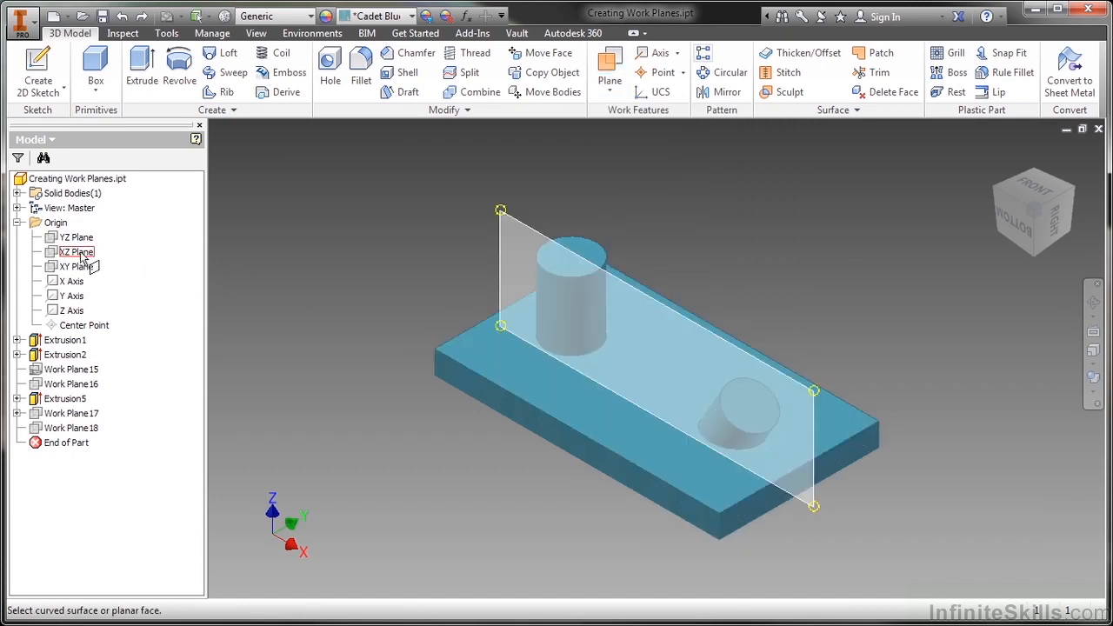
pyautogui.click(75, 237)
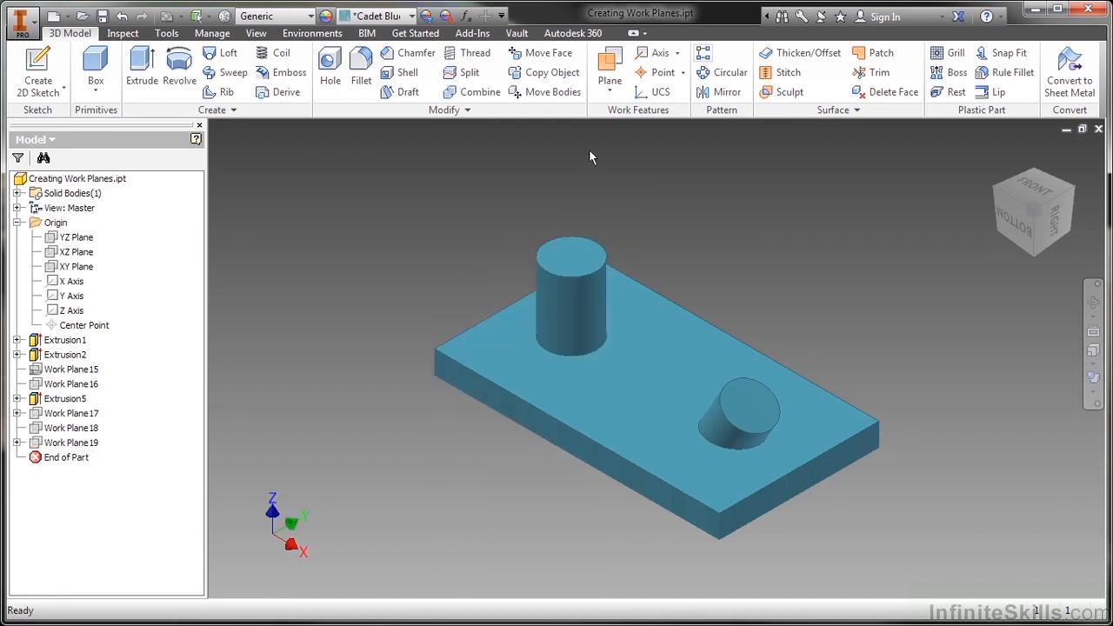
pyautogui.click(609, 65)
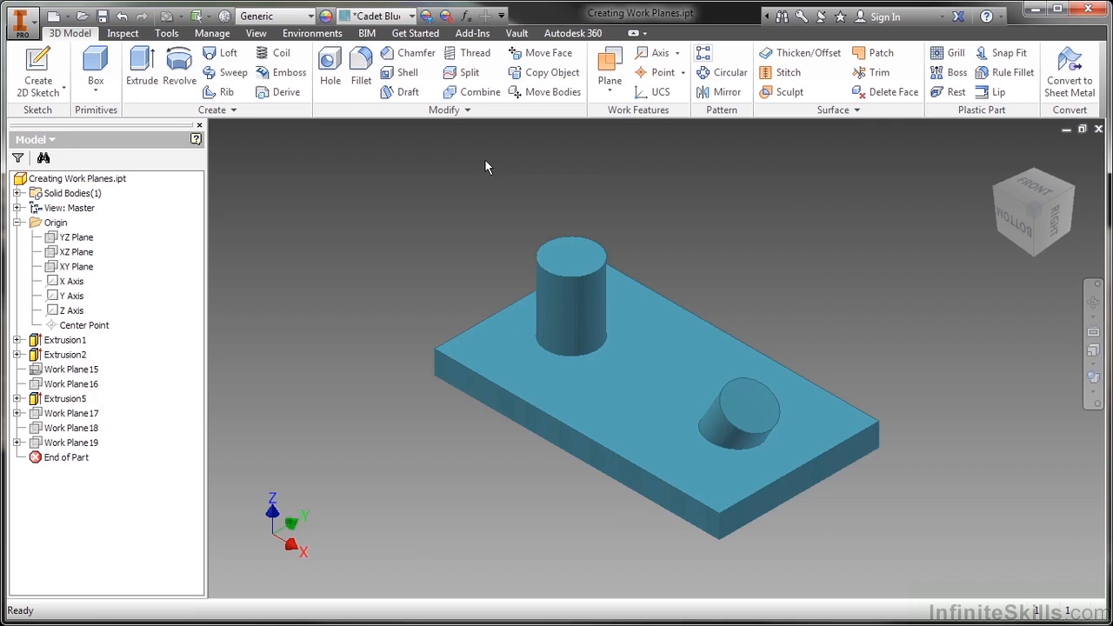
# Step: Create Work Plane20 parallel to the XZ Plane, tangent to the upright cylinder
pyautogui.click(609, 65)
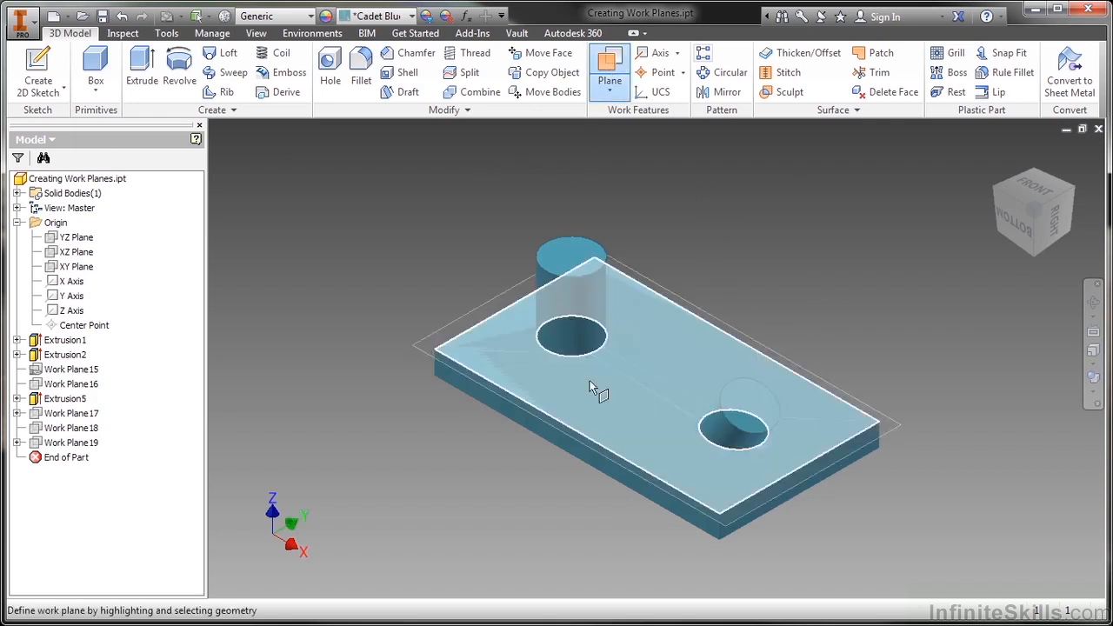
pyautogui.click(77, 251)
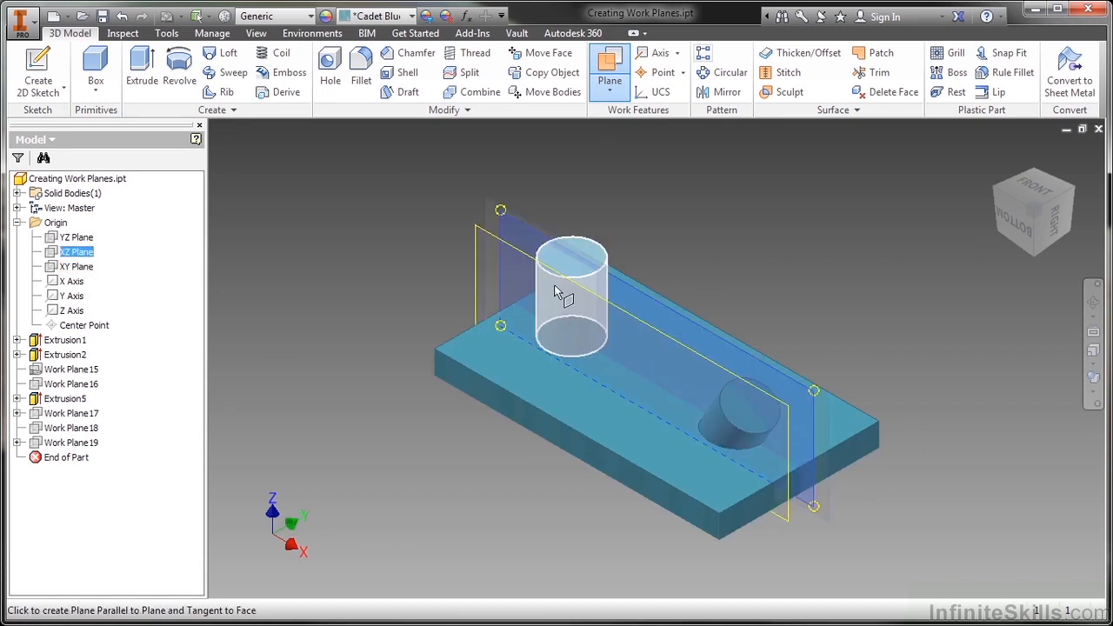
pyautogui.click(572, 295)
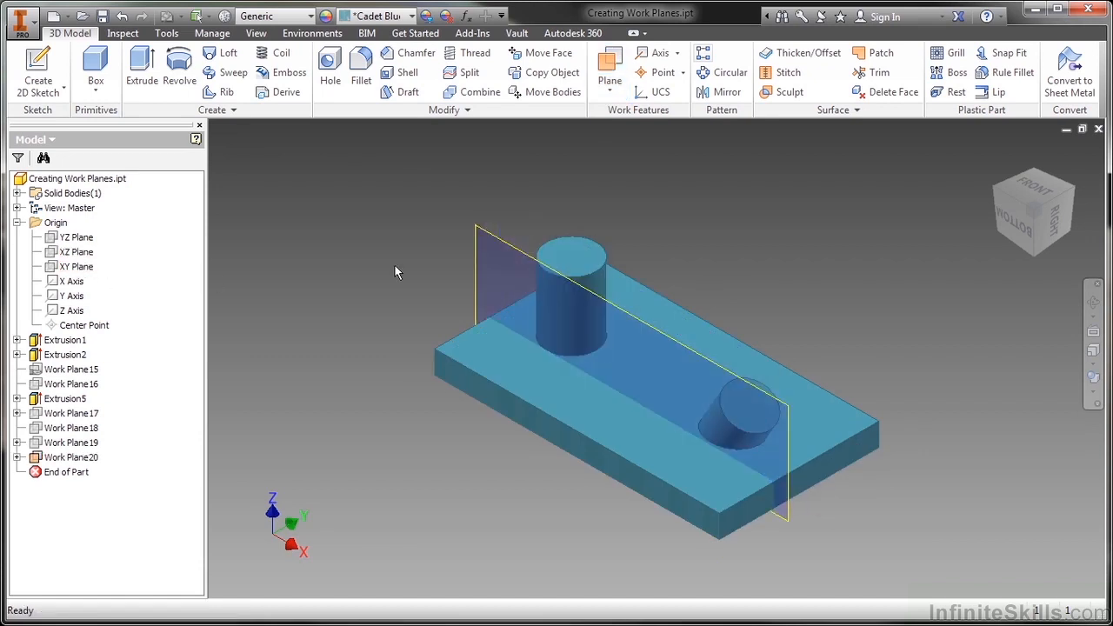